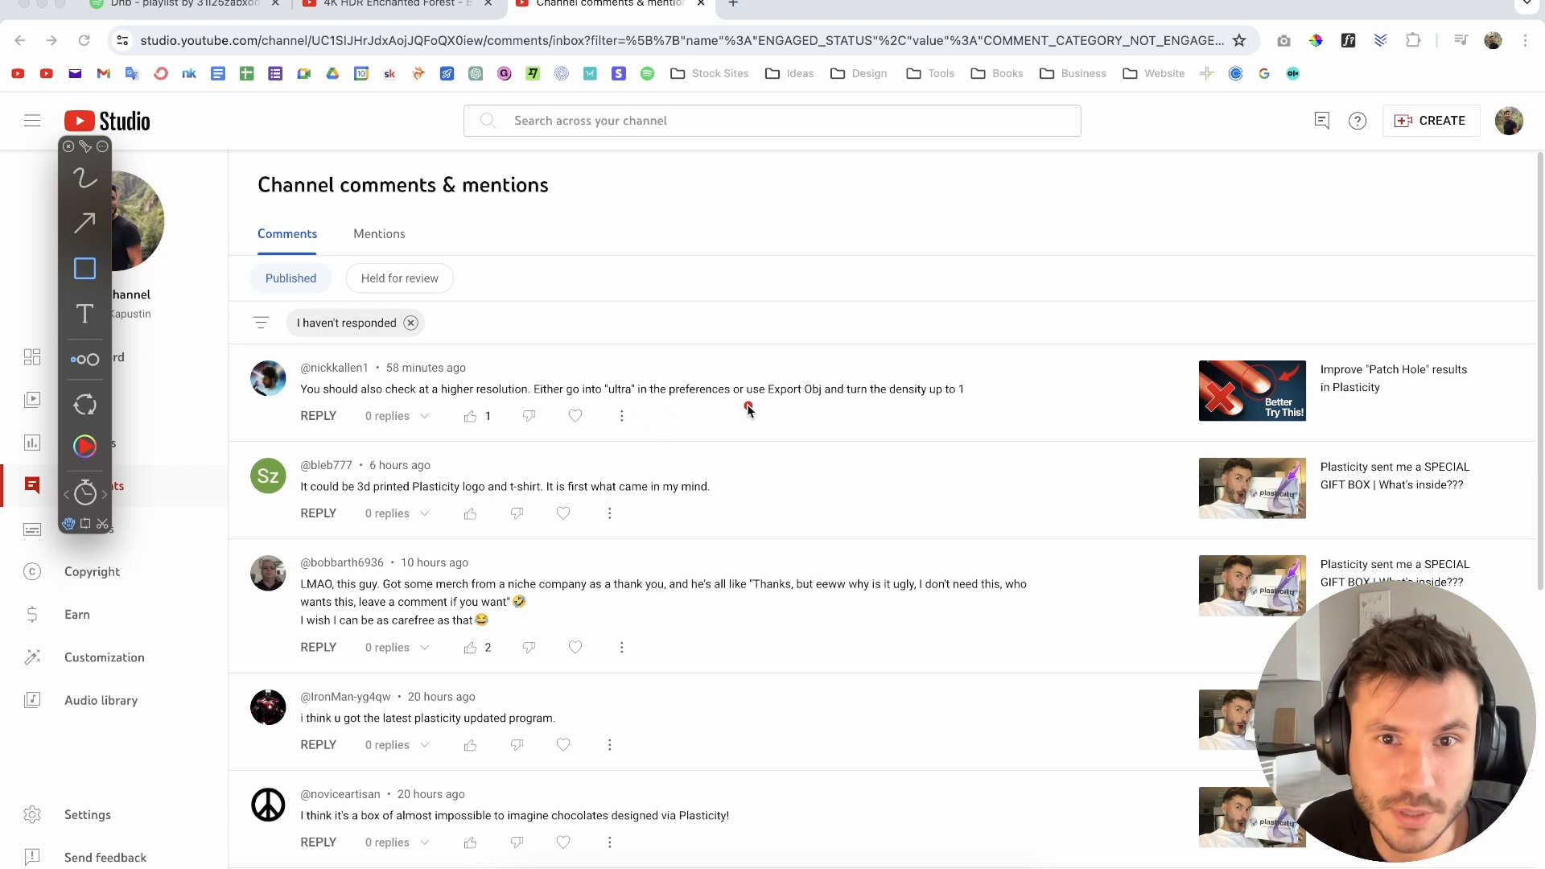
mouse_move(874, 413)
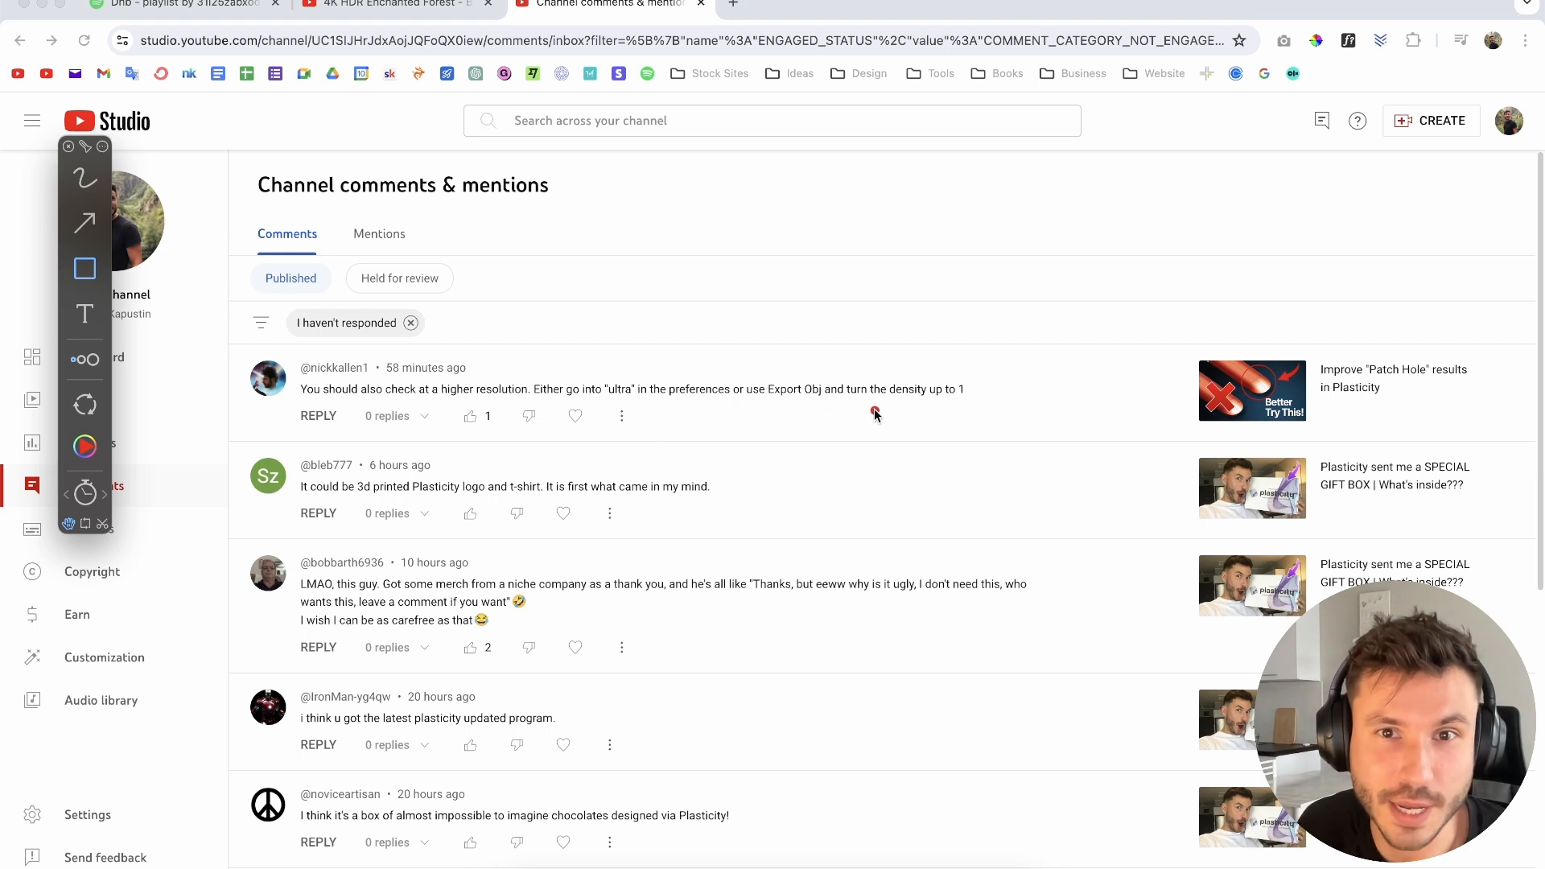
mouse_move(87, 179)
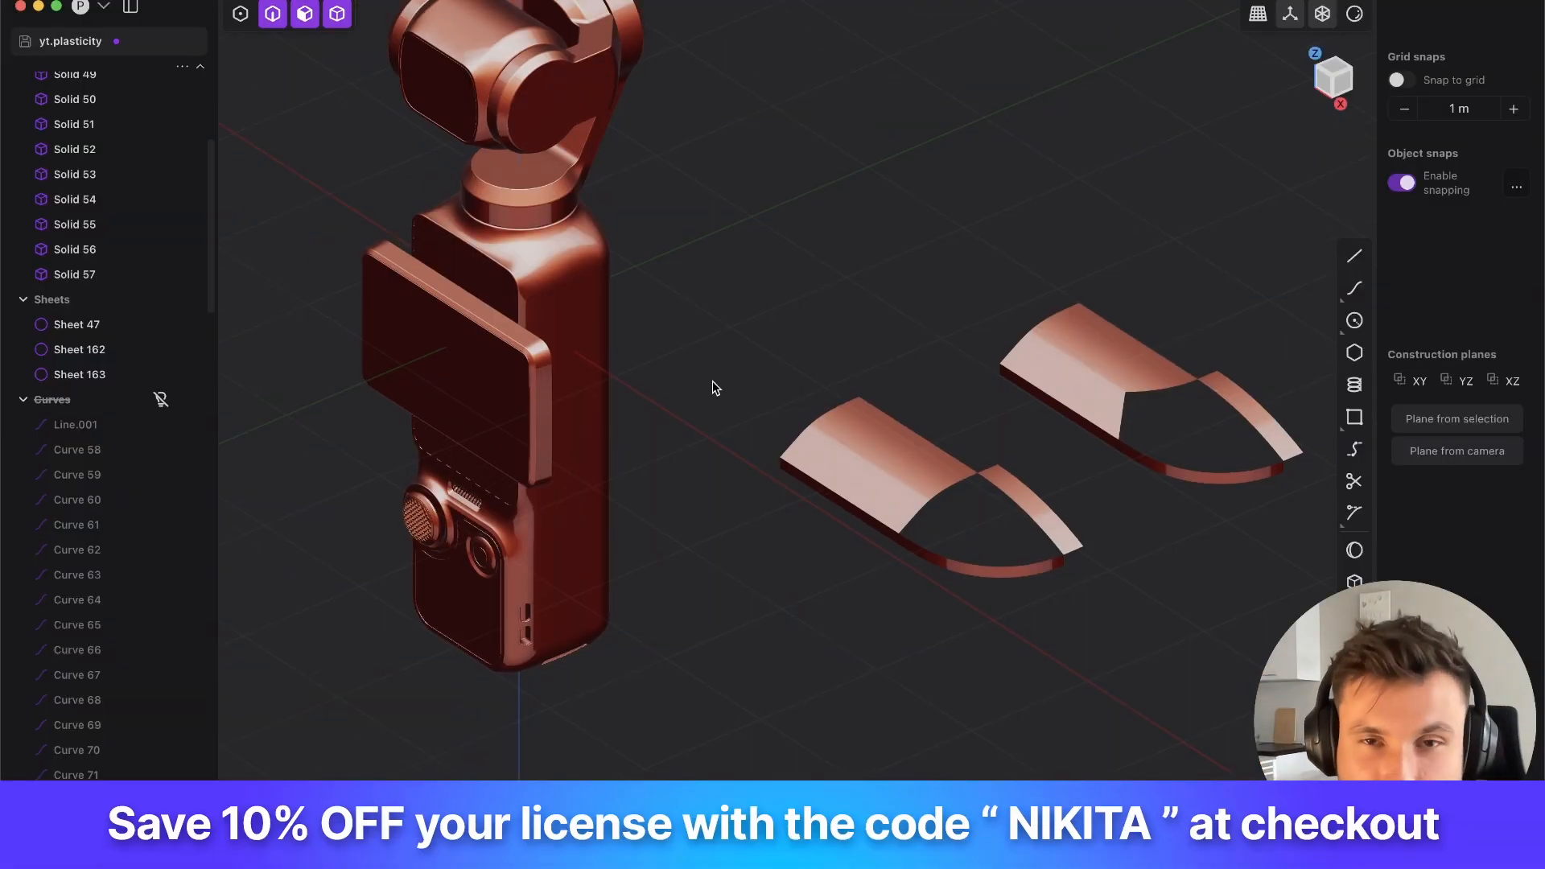
- Show the Performance preferences with GPU rendering and CPU faceting quality at Normal
click(80, 9)
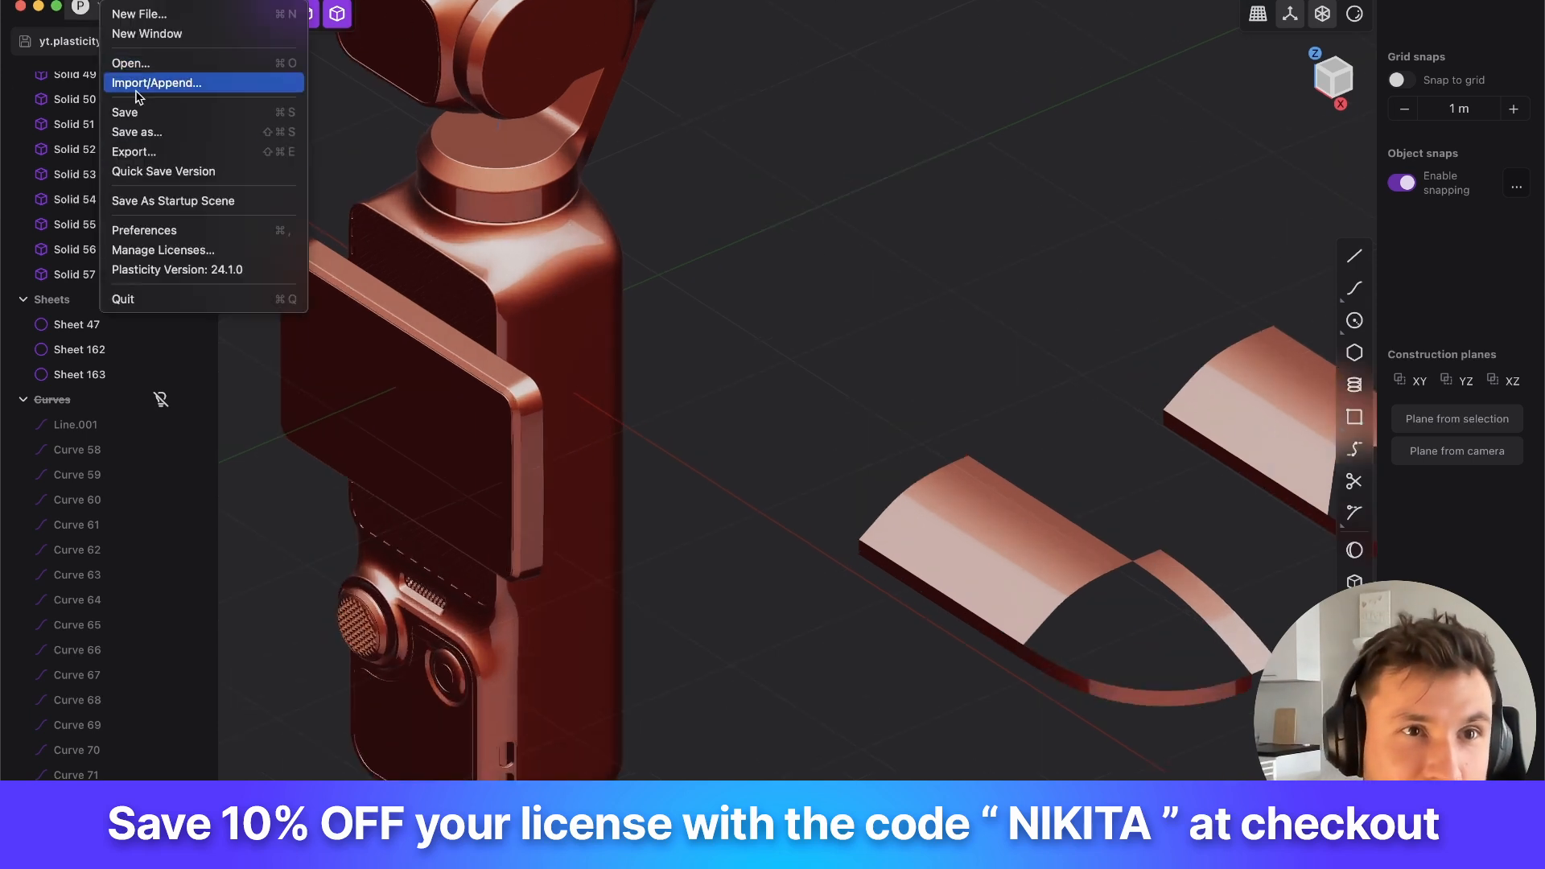
mouse_move(172, 199)
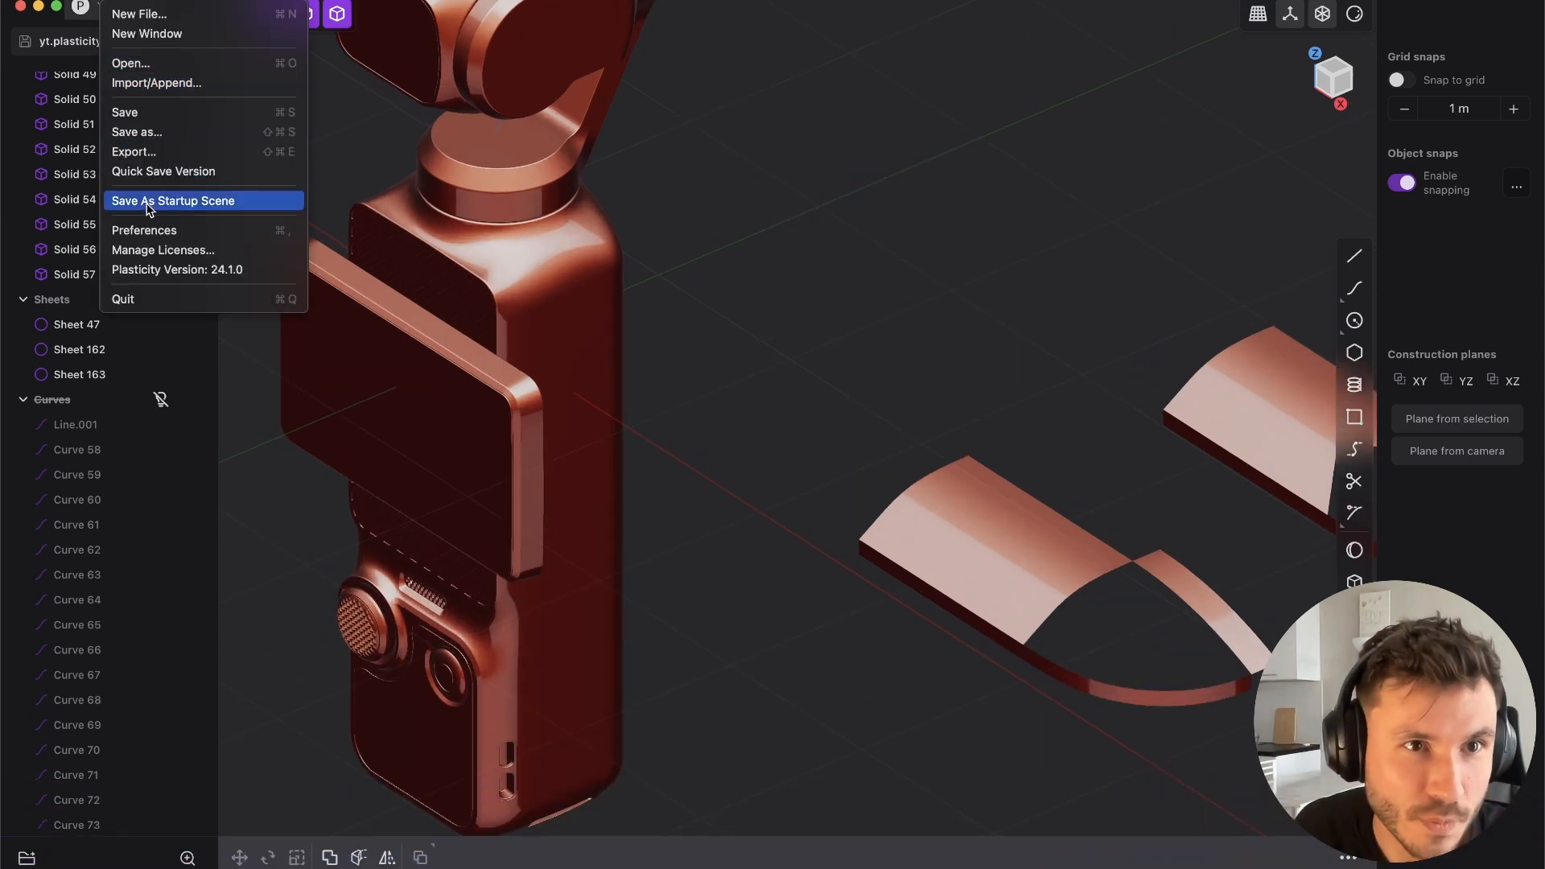
click(143, 230)
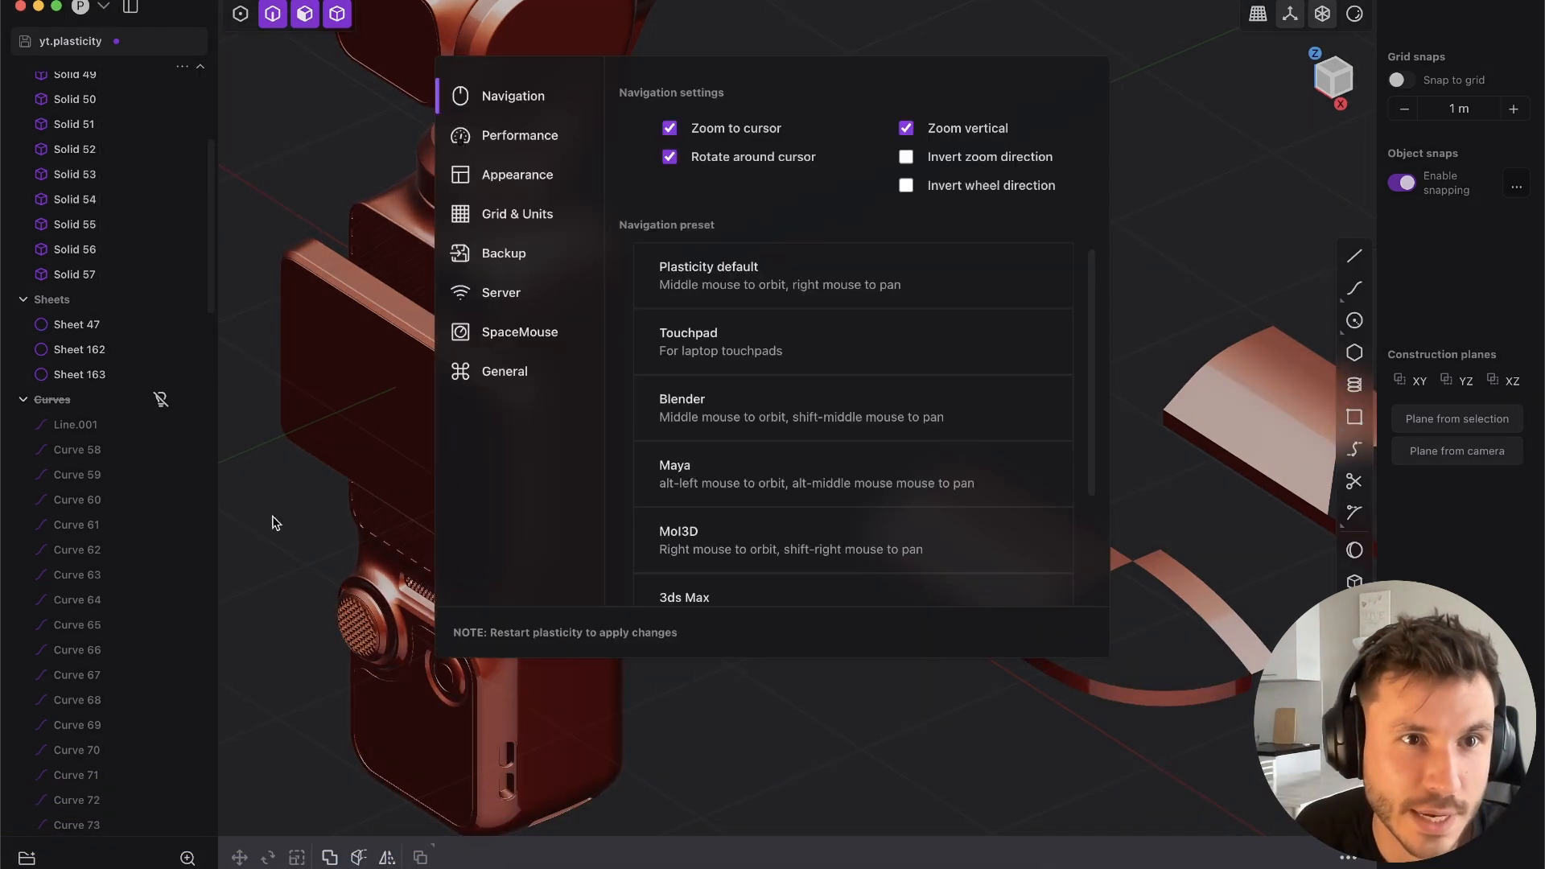
click(520, 135)
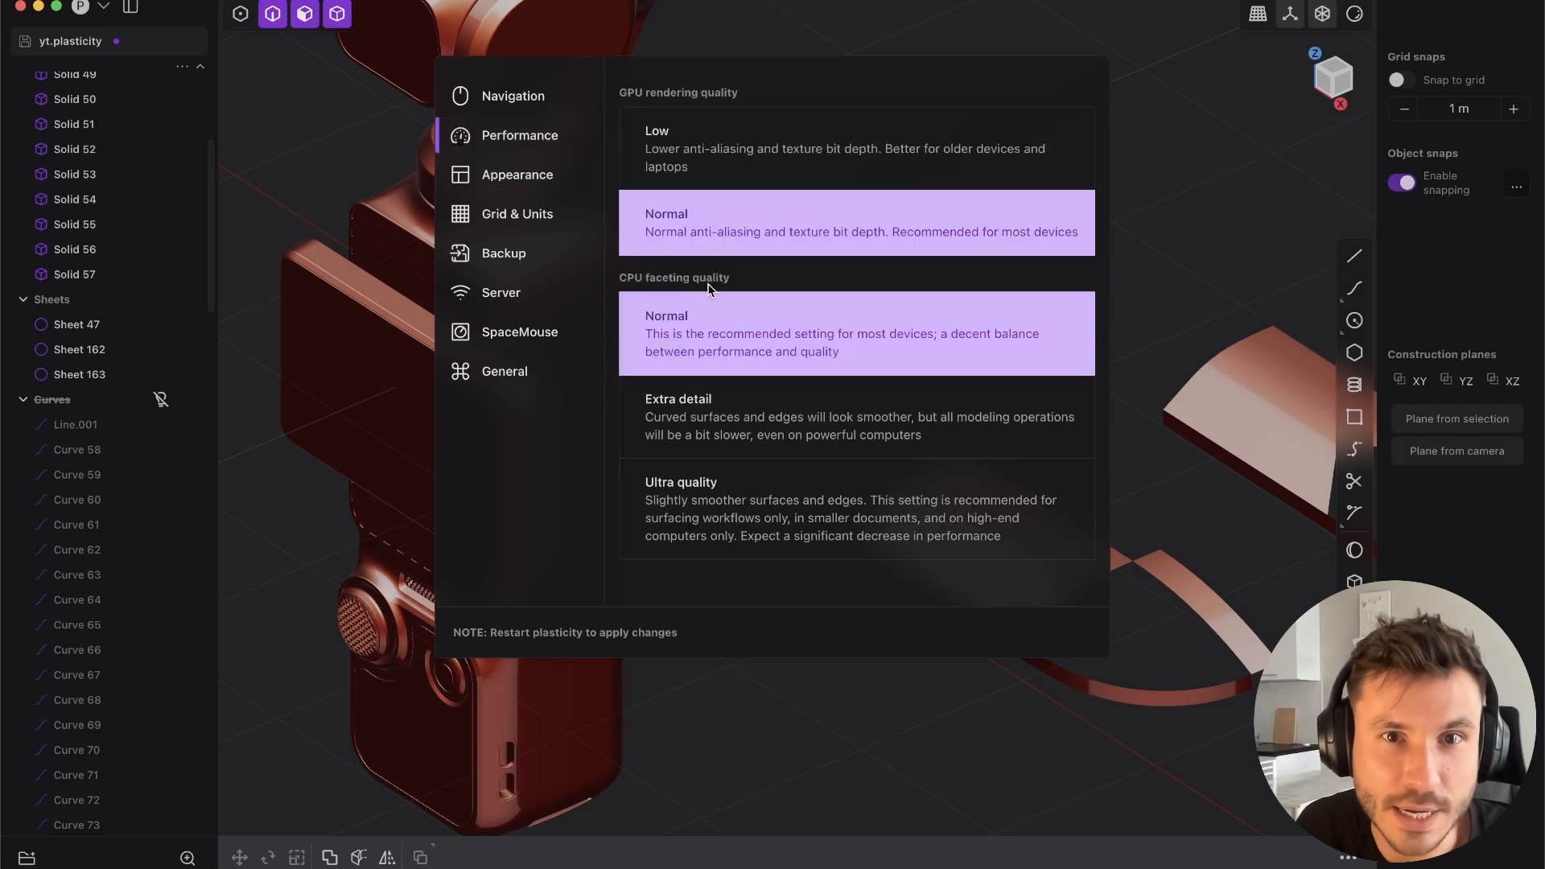
mouse_move(658, 338)
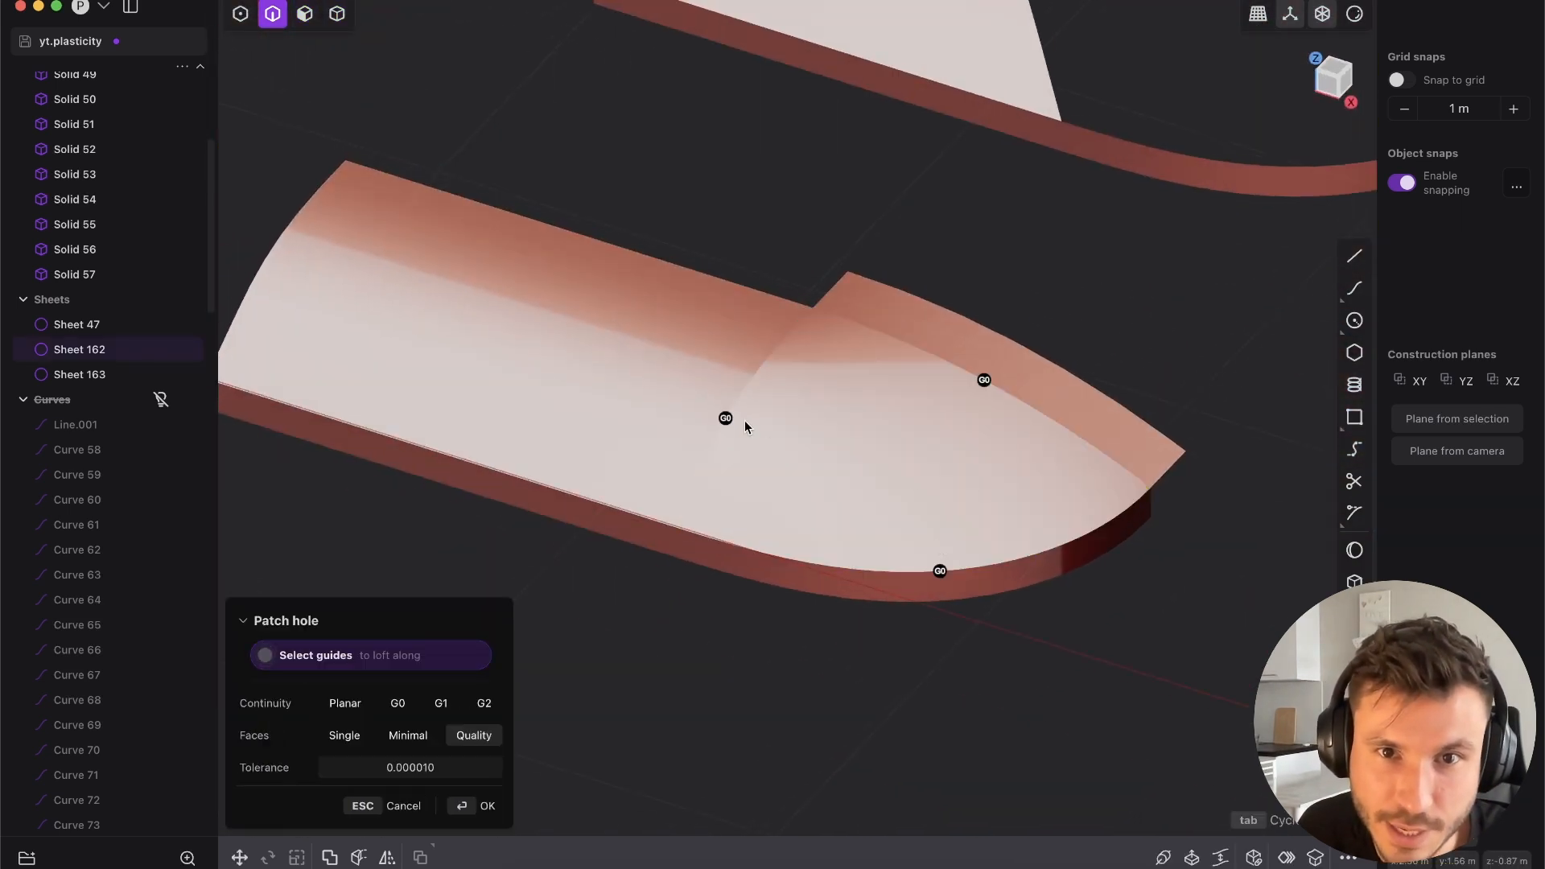
- Pick the open corner hole on the curved sheet's tip for a Patch hole fill
click(486, 805)
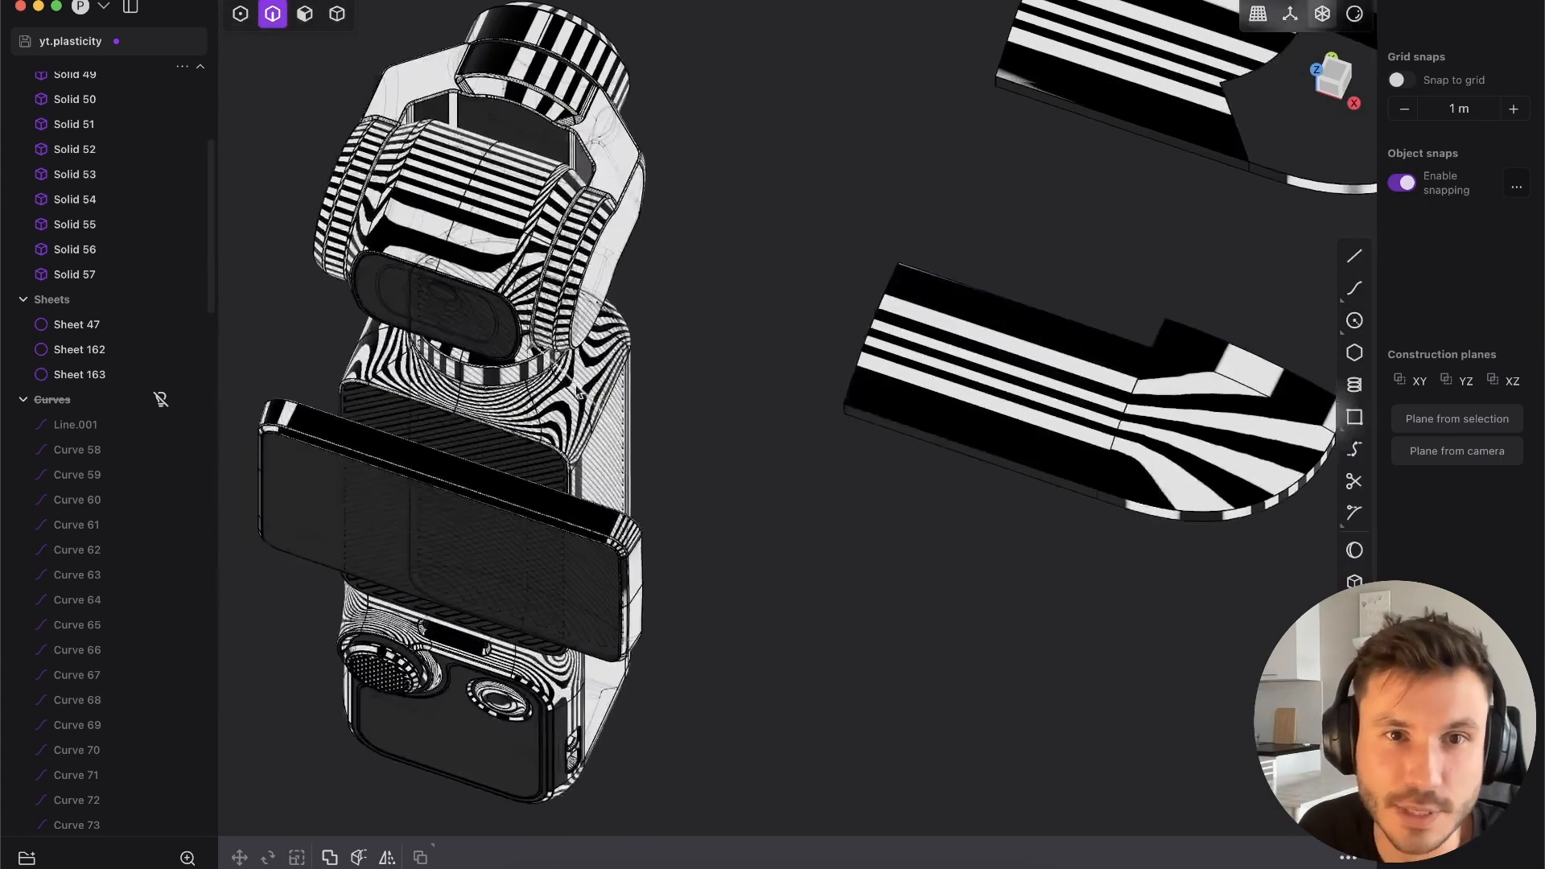
- Switch to a stripe matcap and select the distorted face below the camera body's neck
click(1321, 13)
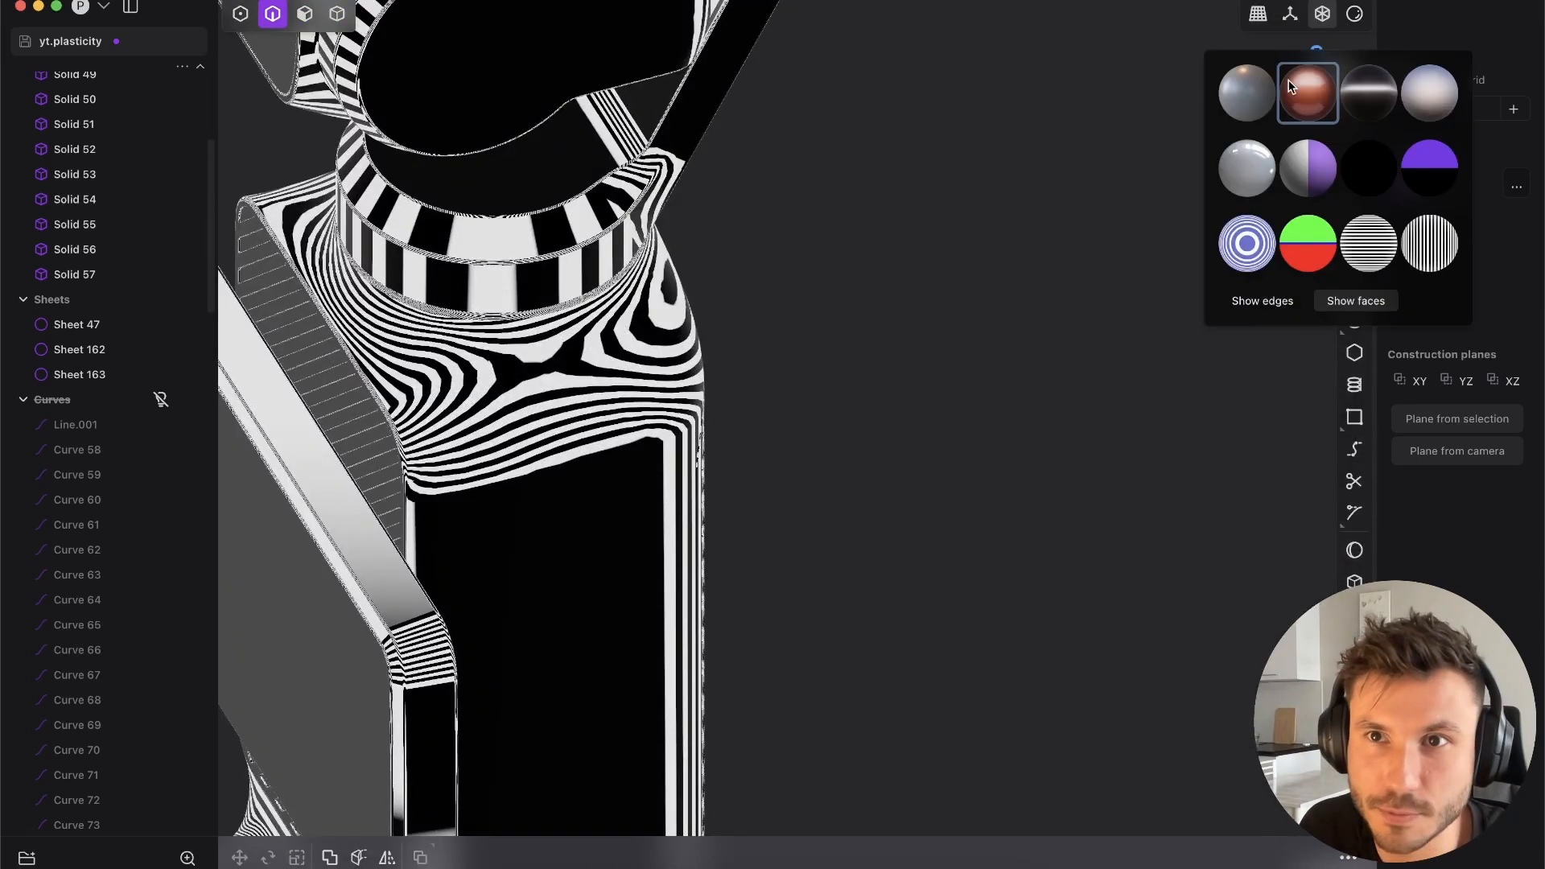
click(954, 221)
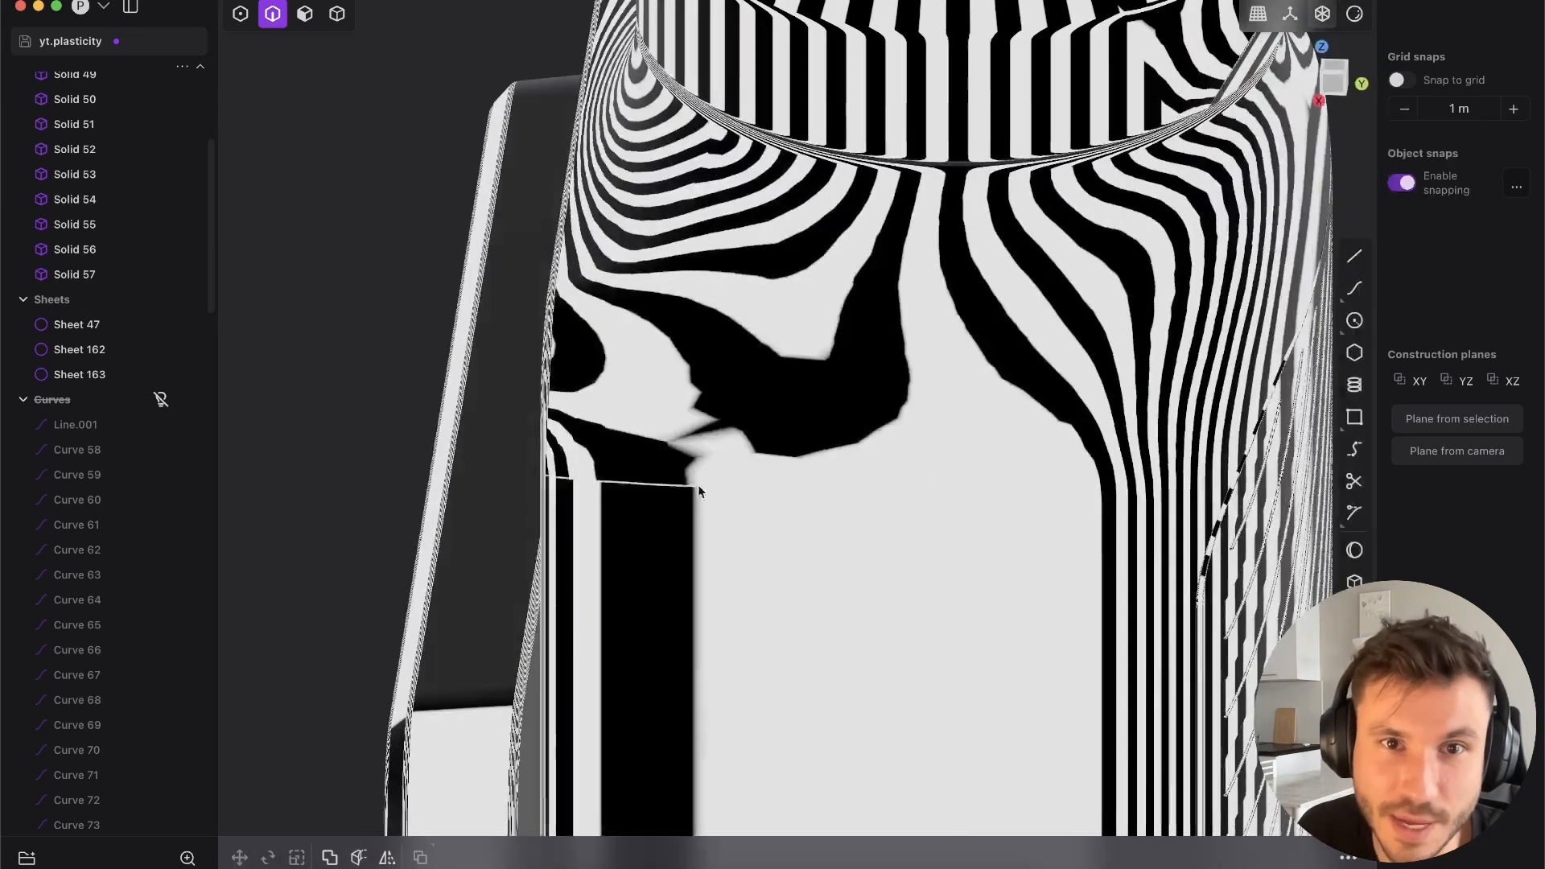
scroll(down, 3)
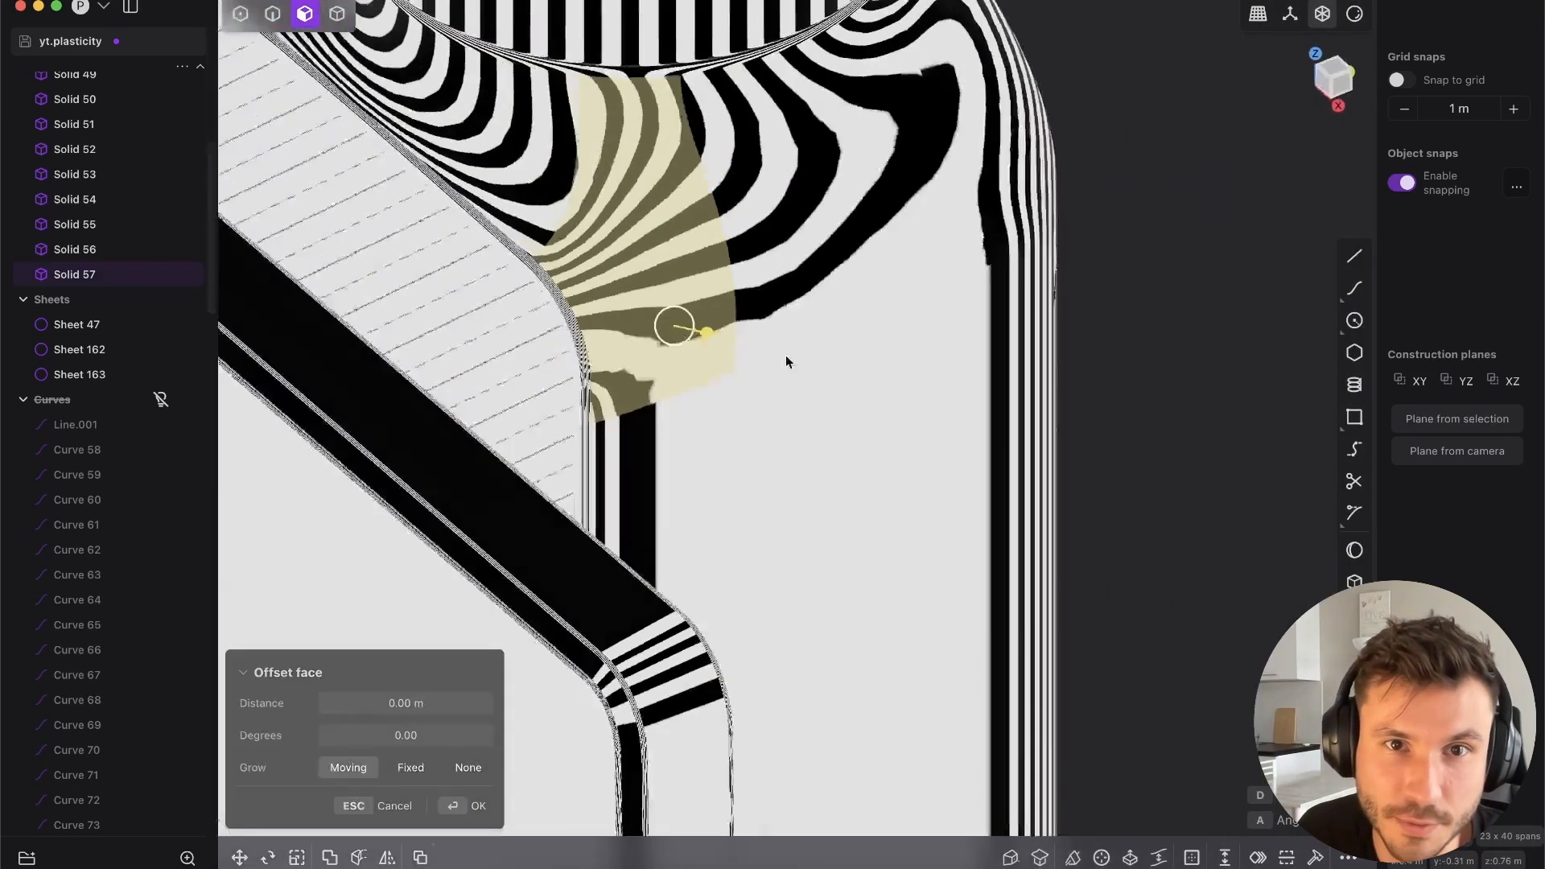
click(476, 805)
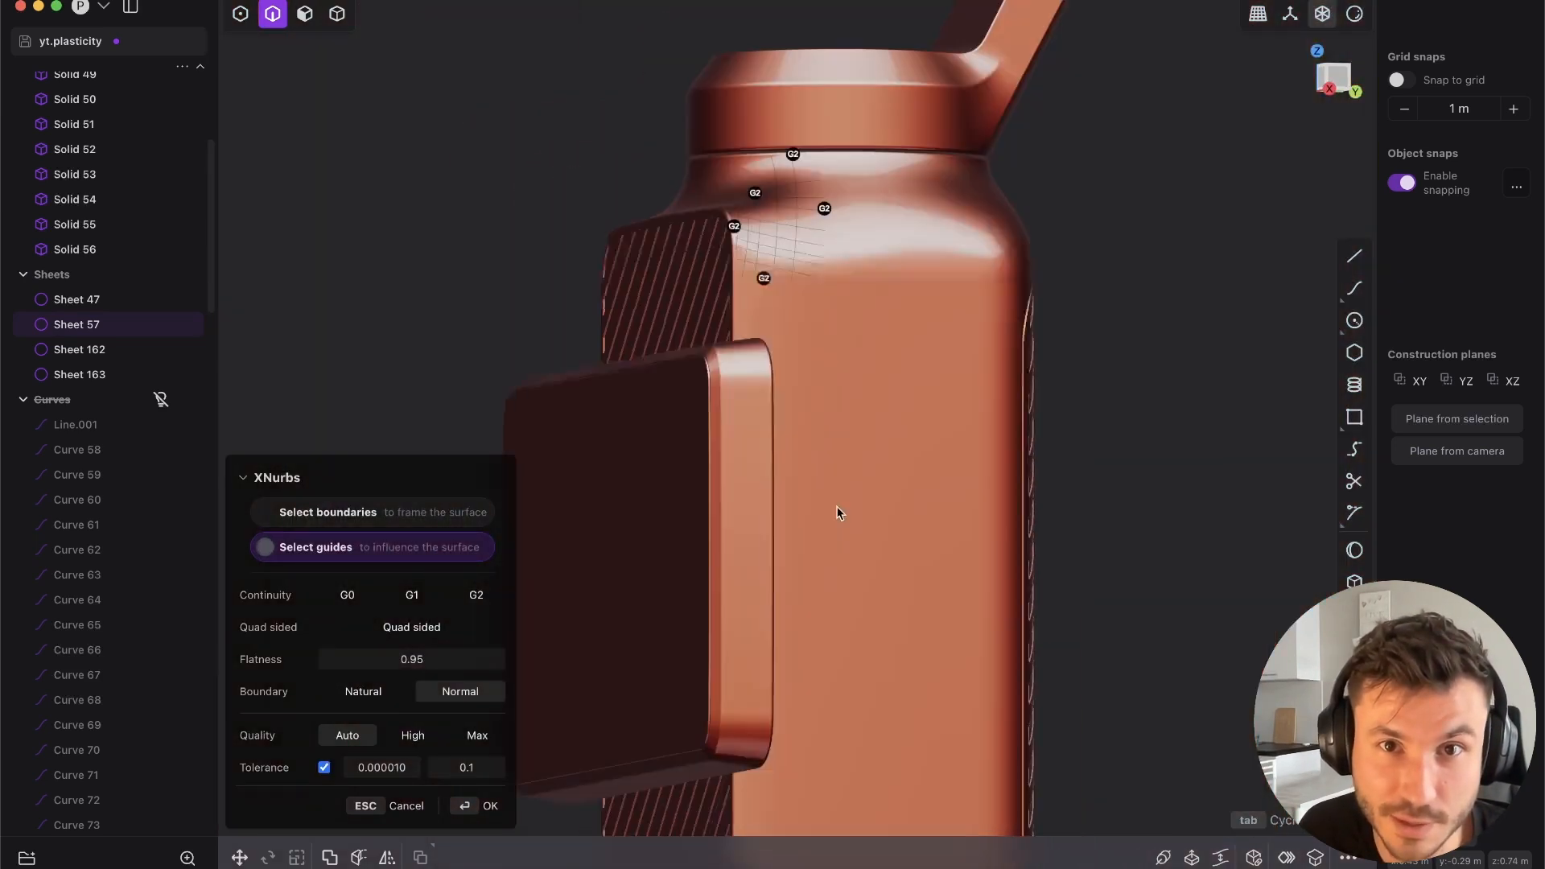
- Fill the body opening with a G2 XNurbs surface and show vertical zebra stripes
click(489, 805)
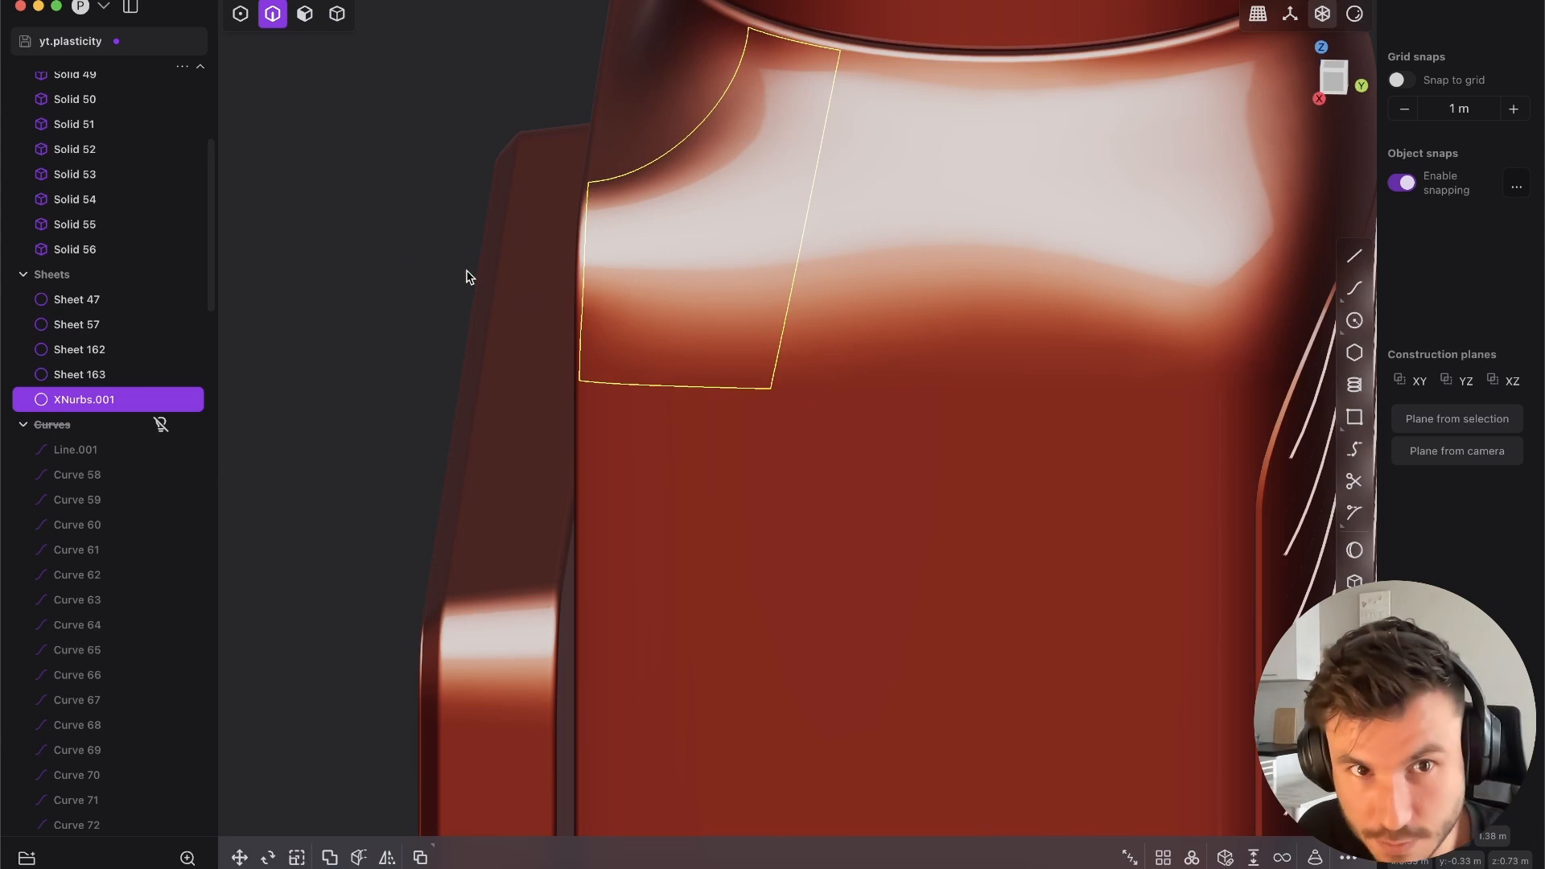
click(77, 324)
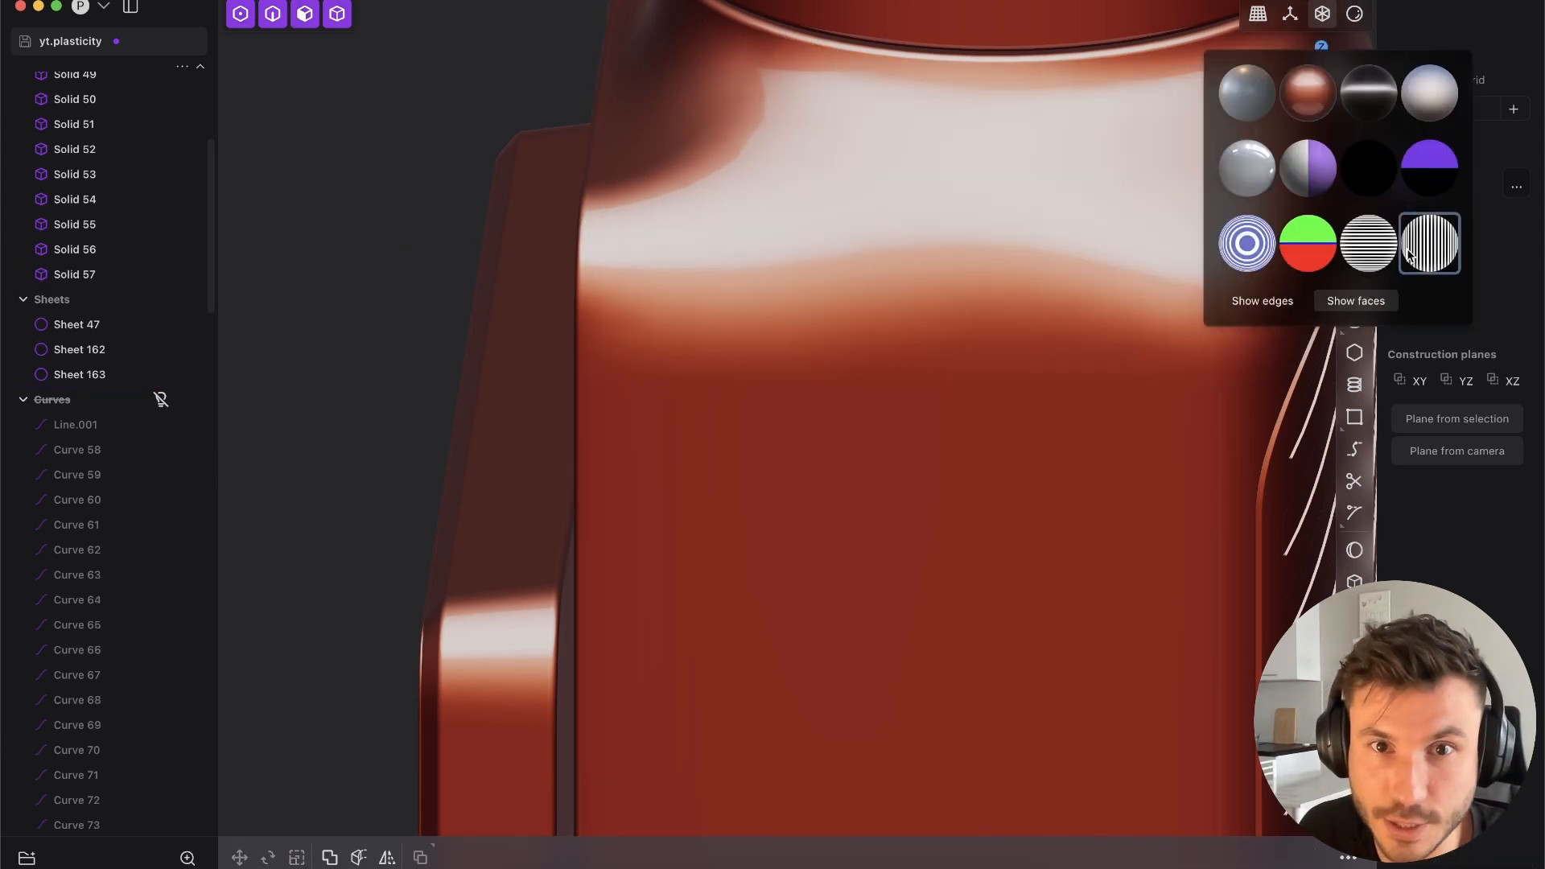
click(1427, 243)
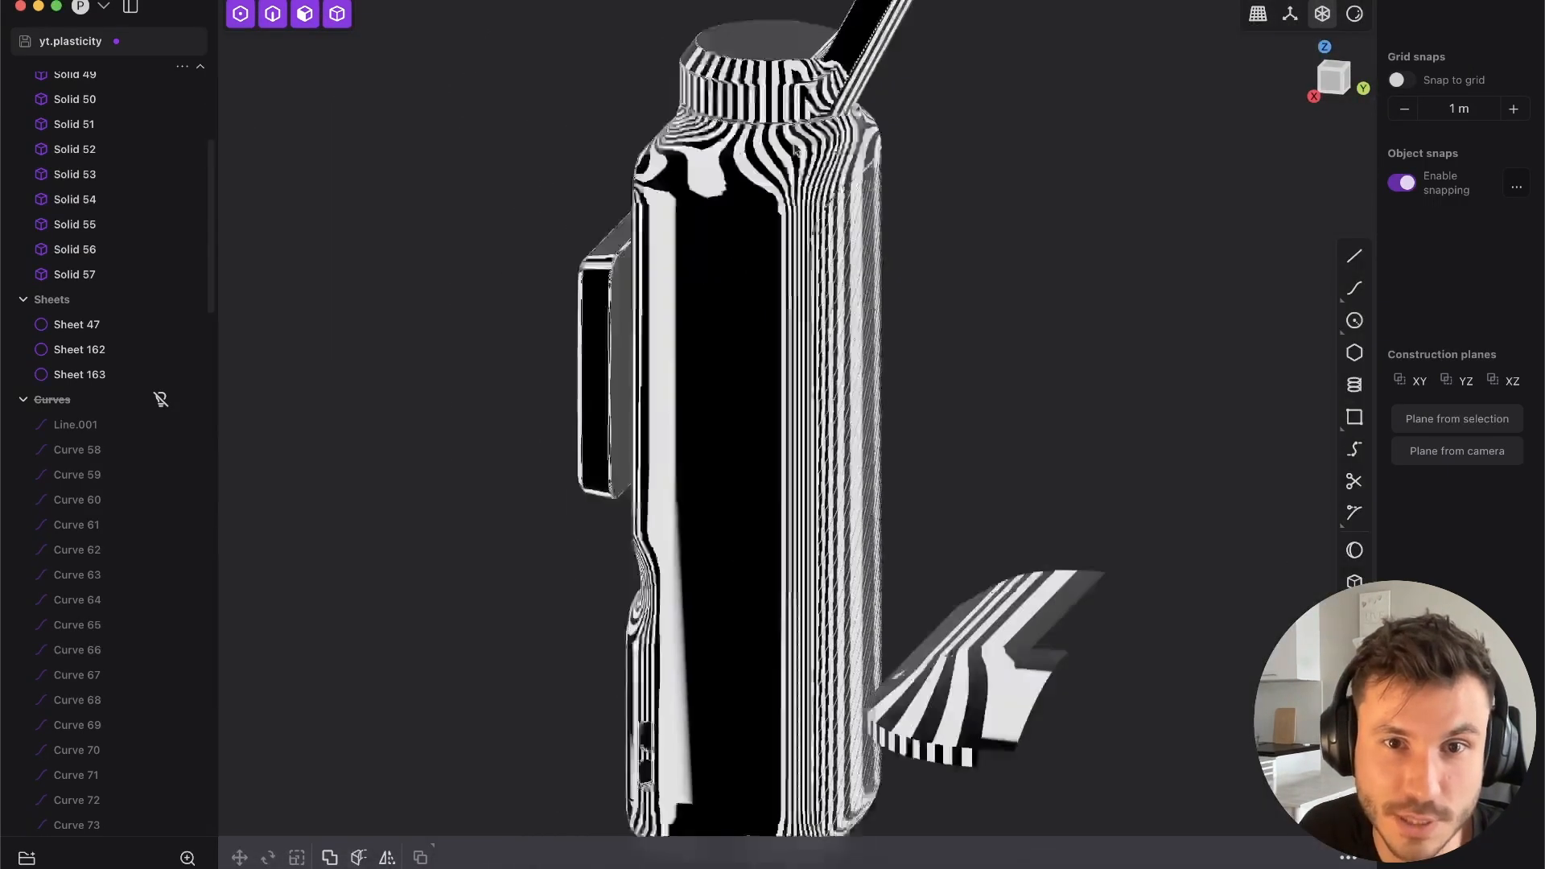
scroll(down, 3)
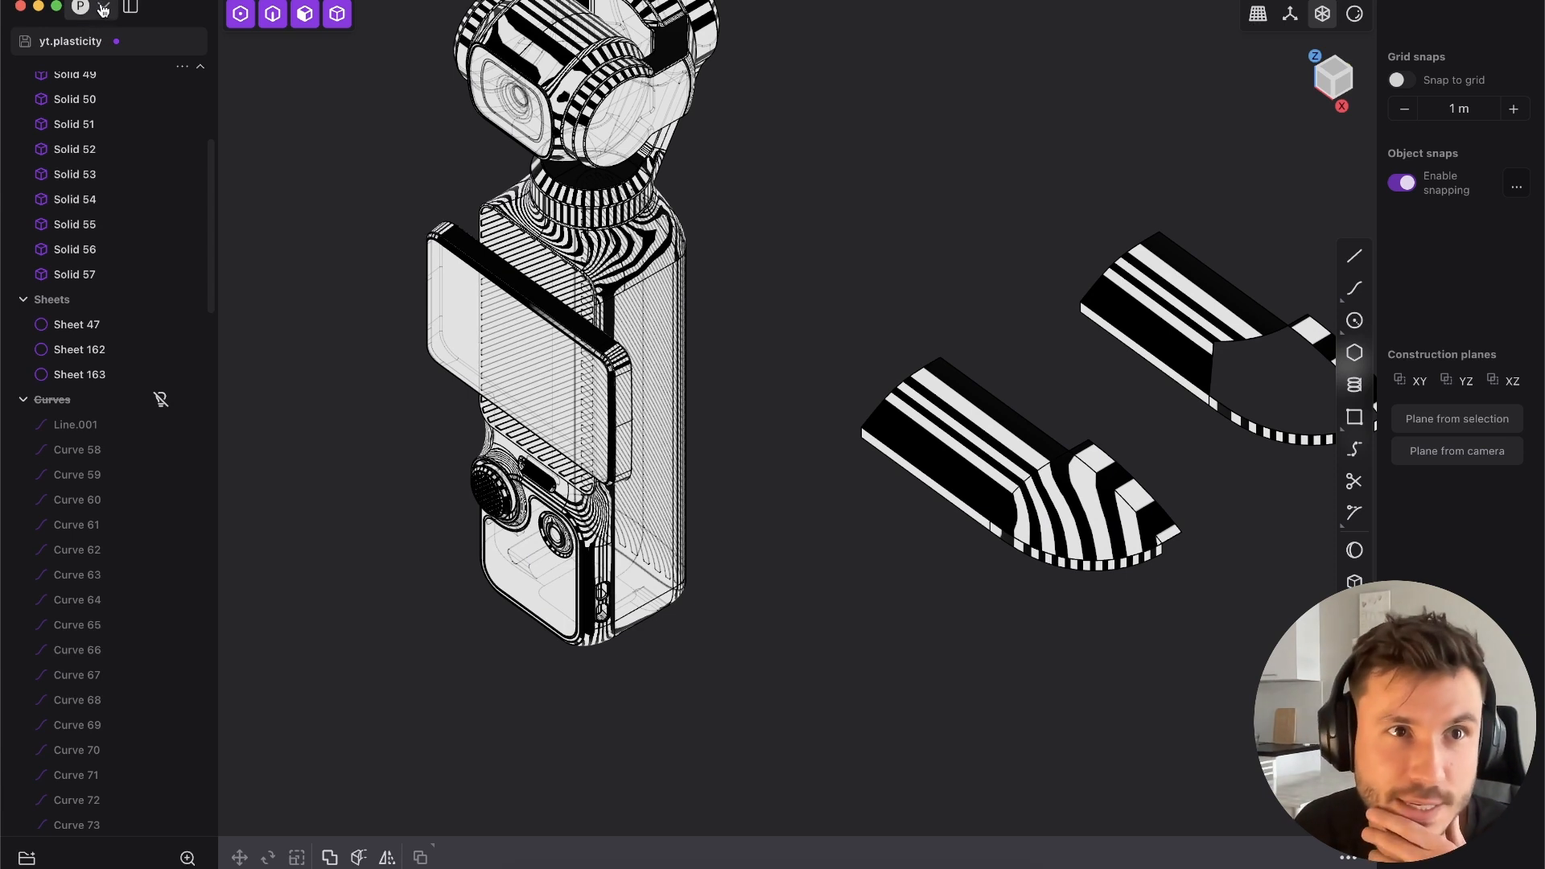
- Reopen the app preferences from the Plasticity menu to reach CPU faceting quality
click(81, 8)
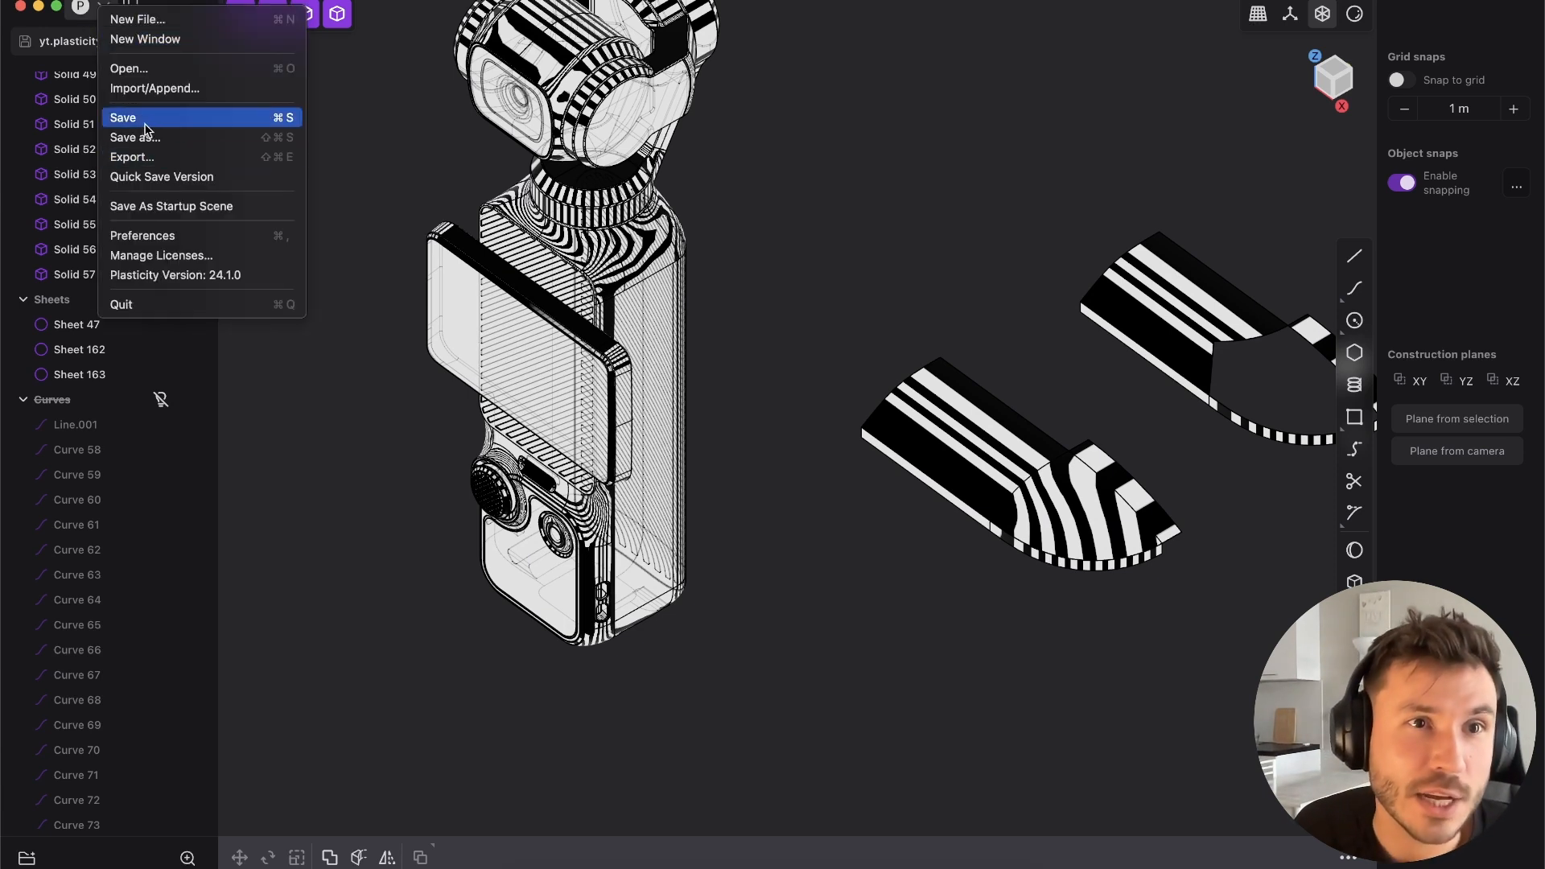
mouse_move(197, 206)
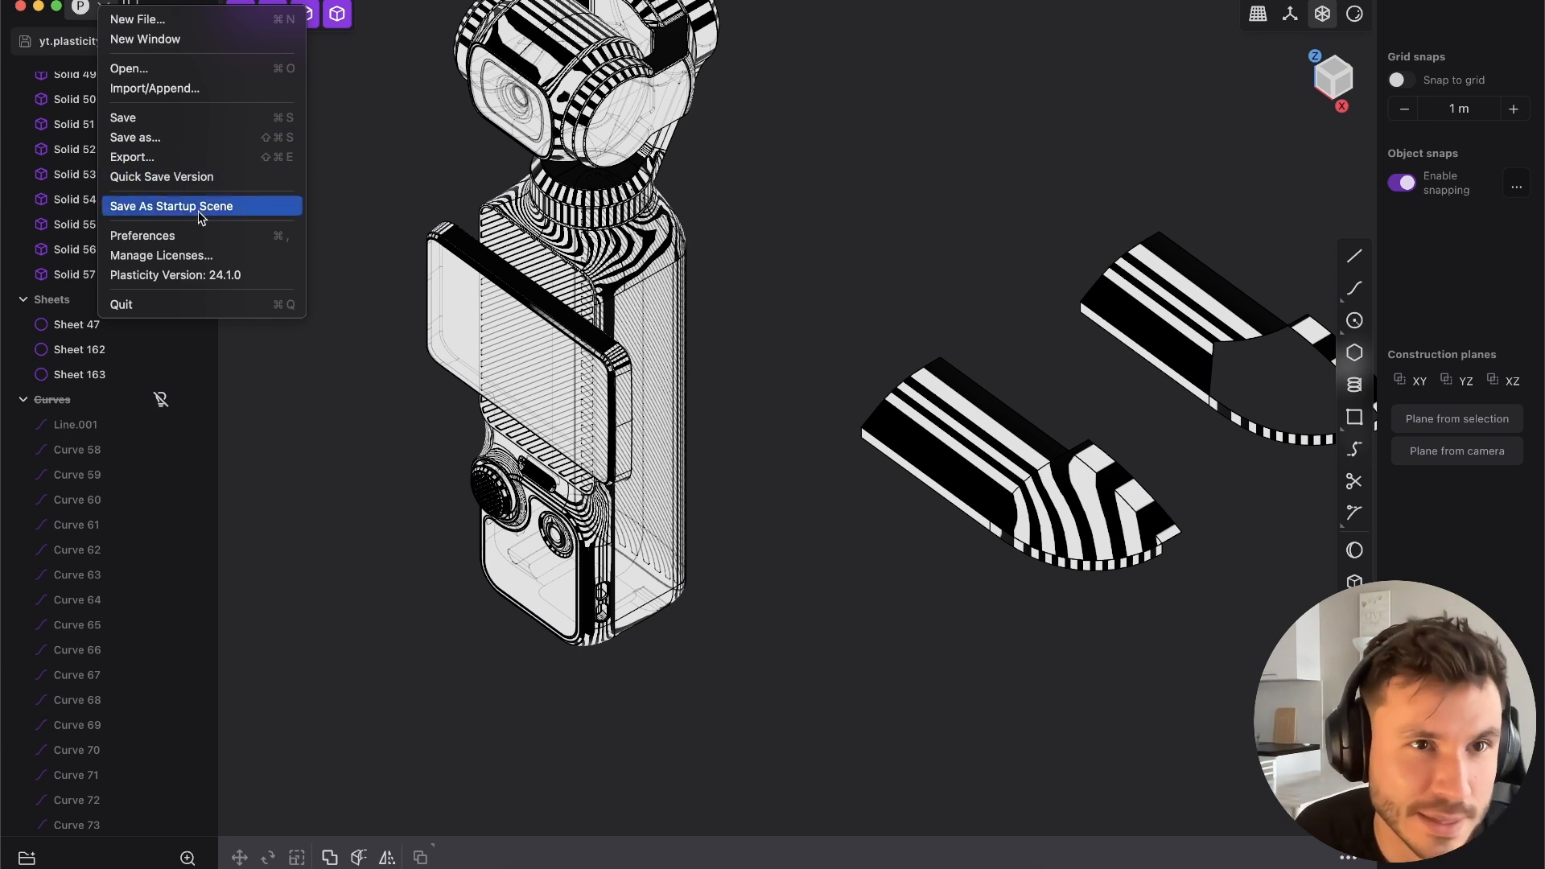
mouse_move(148, 67)
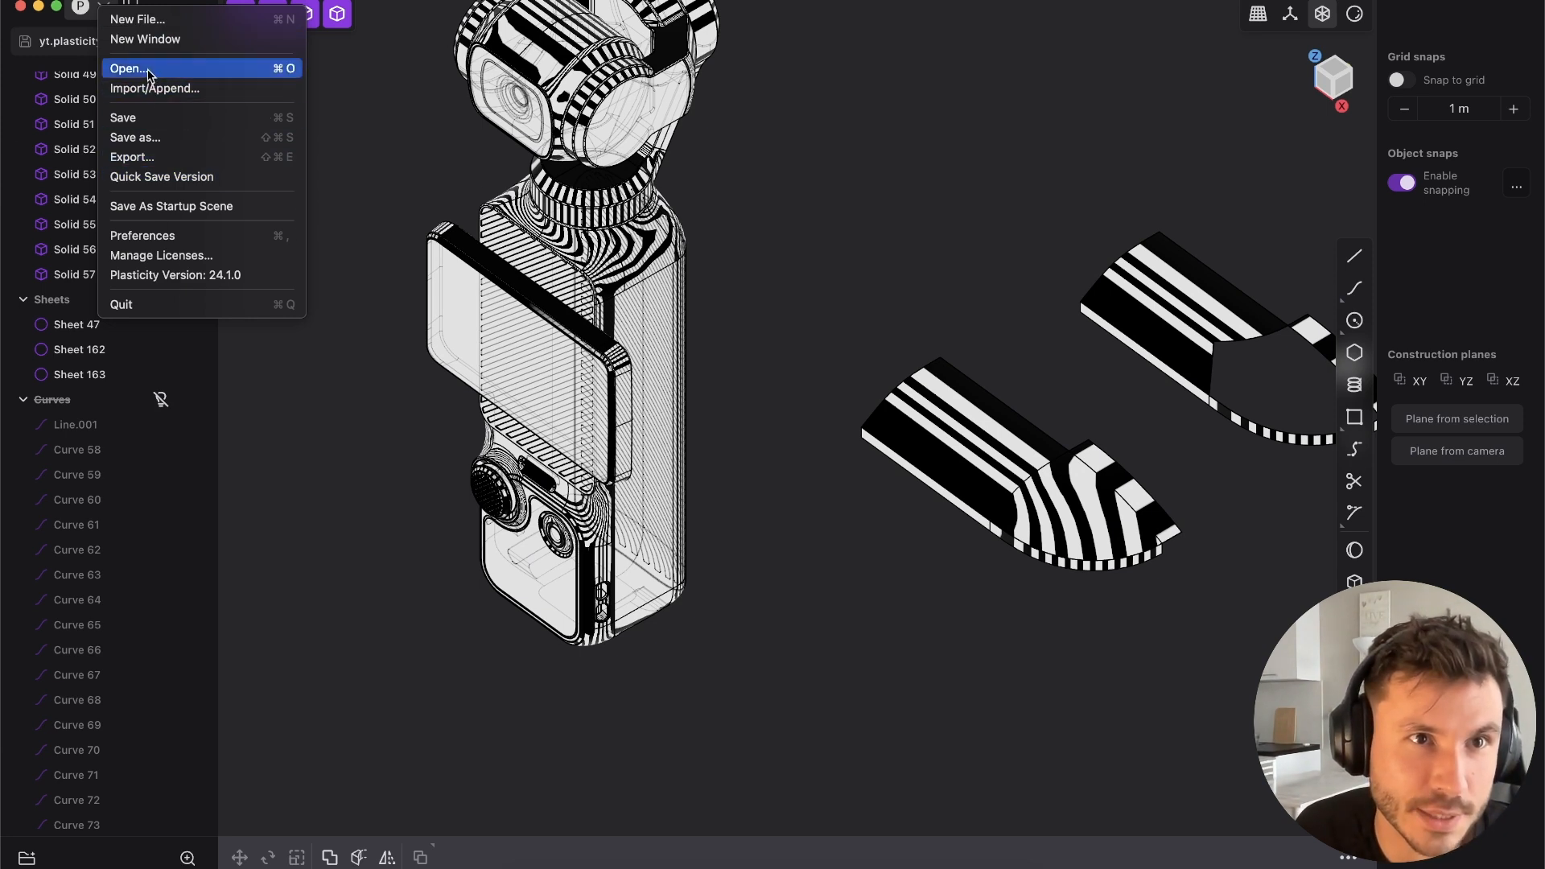
mouse_move(153, 235)
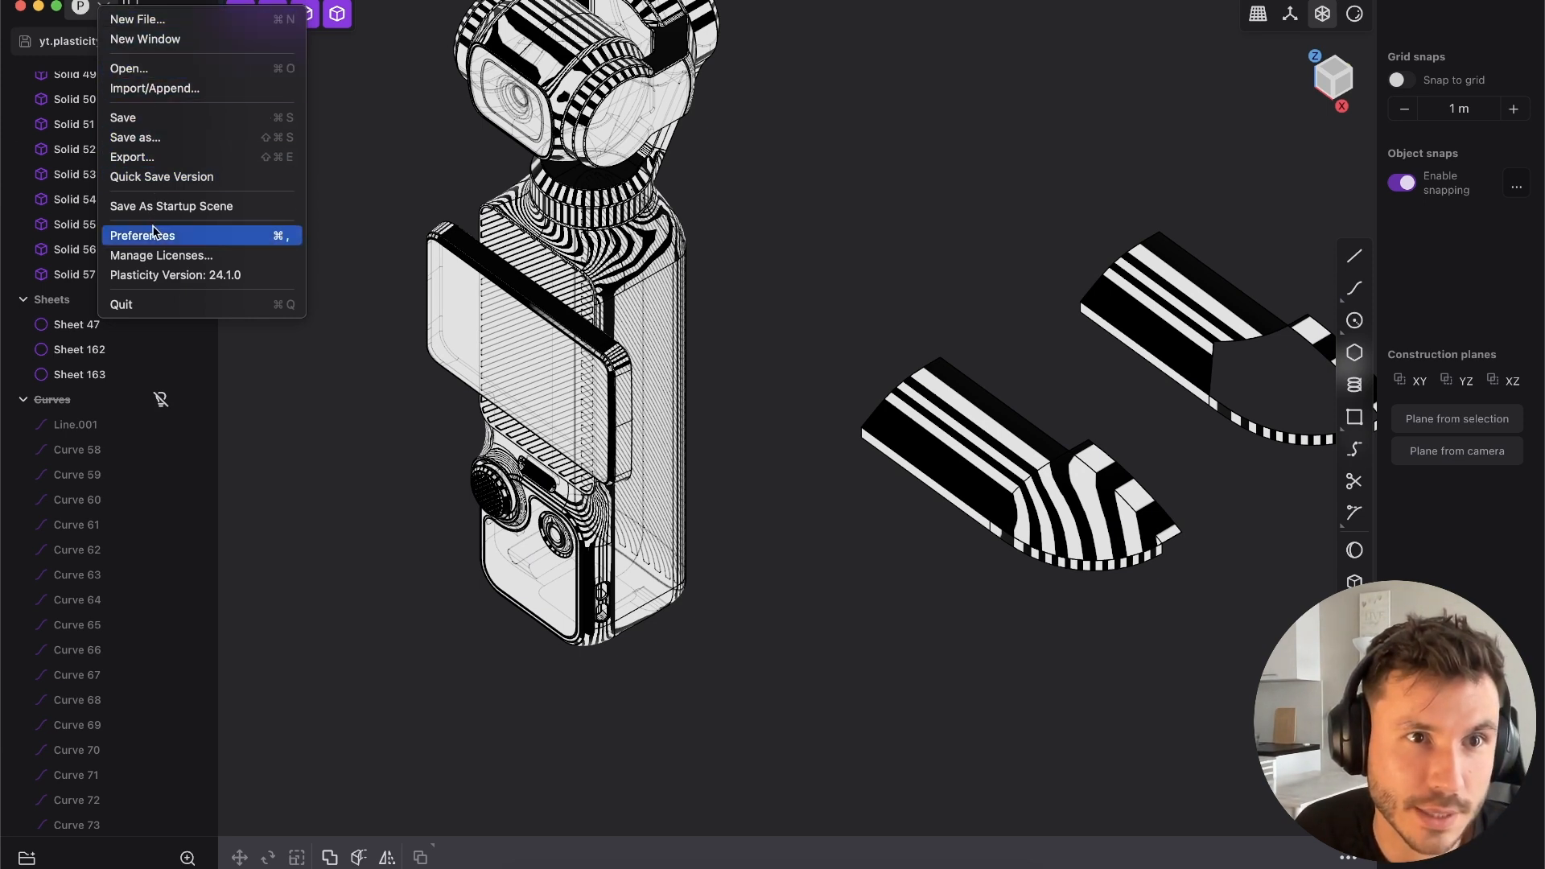
click(141, 235)
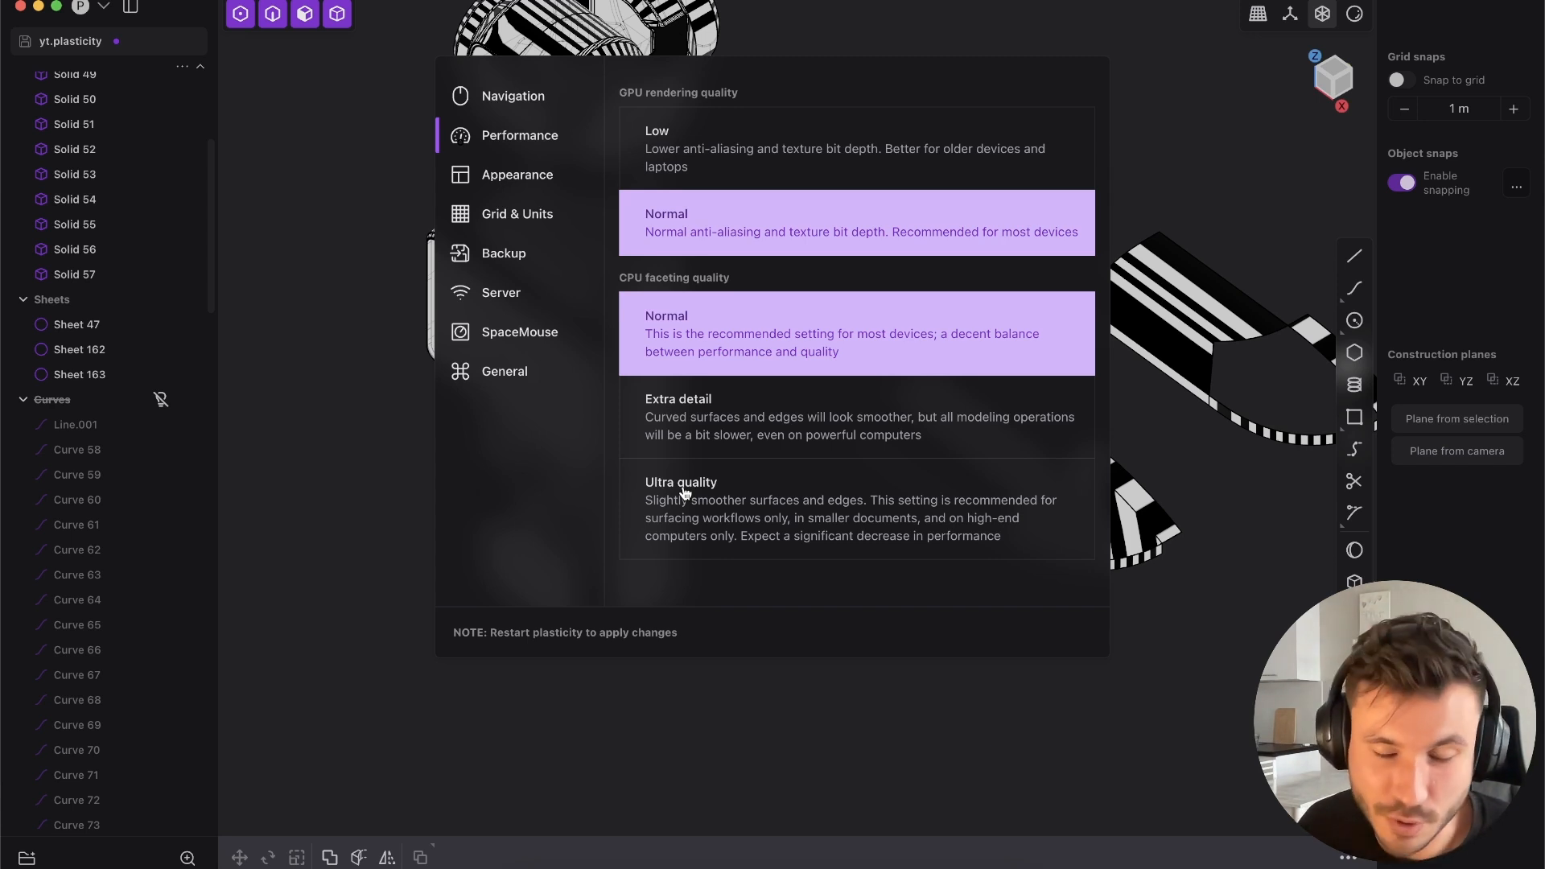
mouse_move(904, 280)
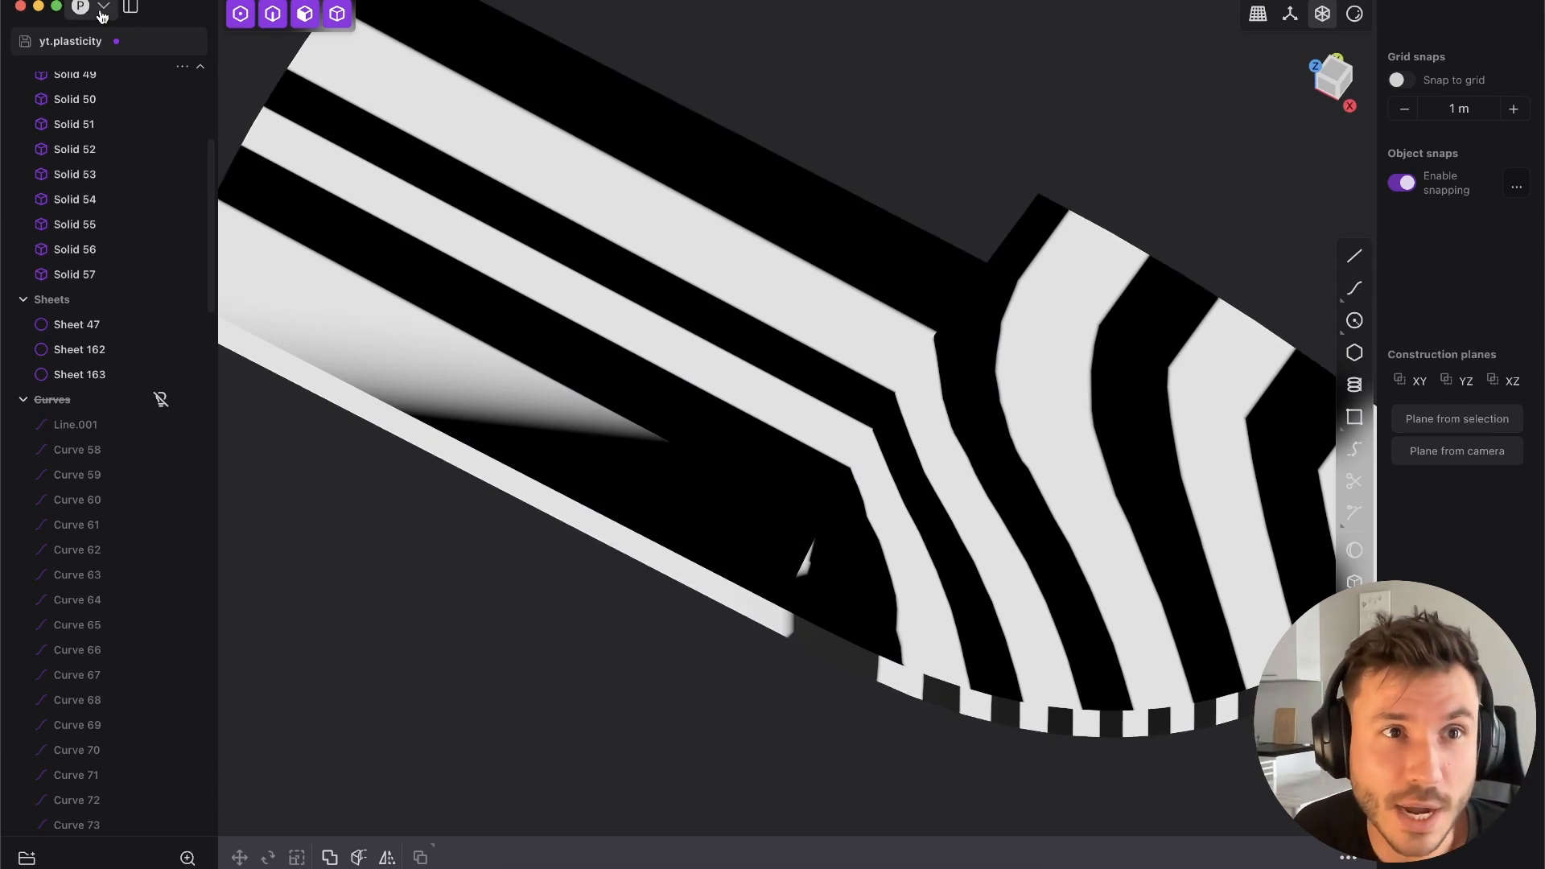
click(103, 6)
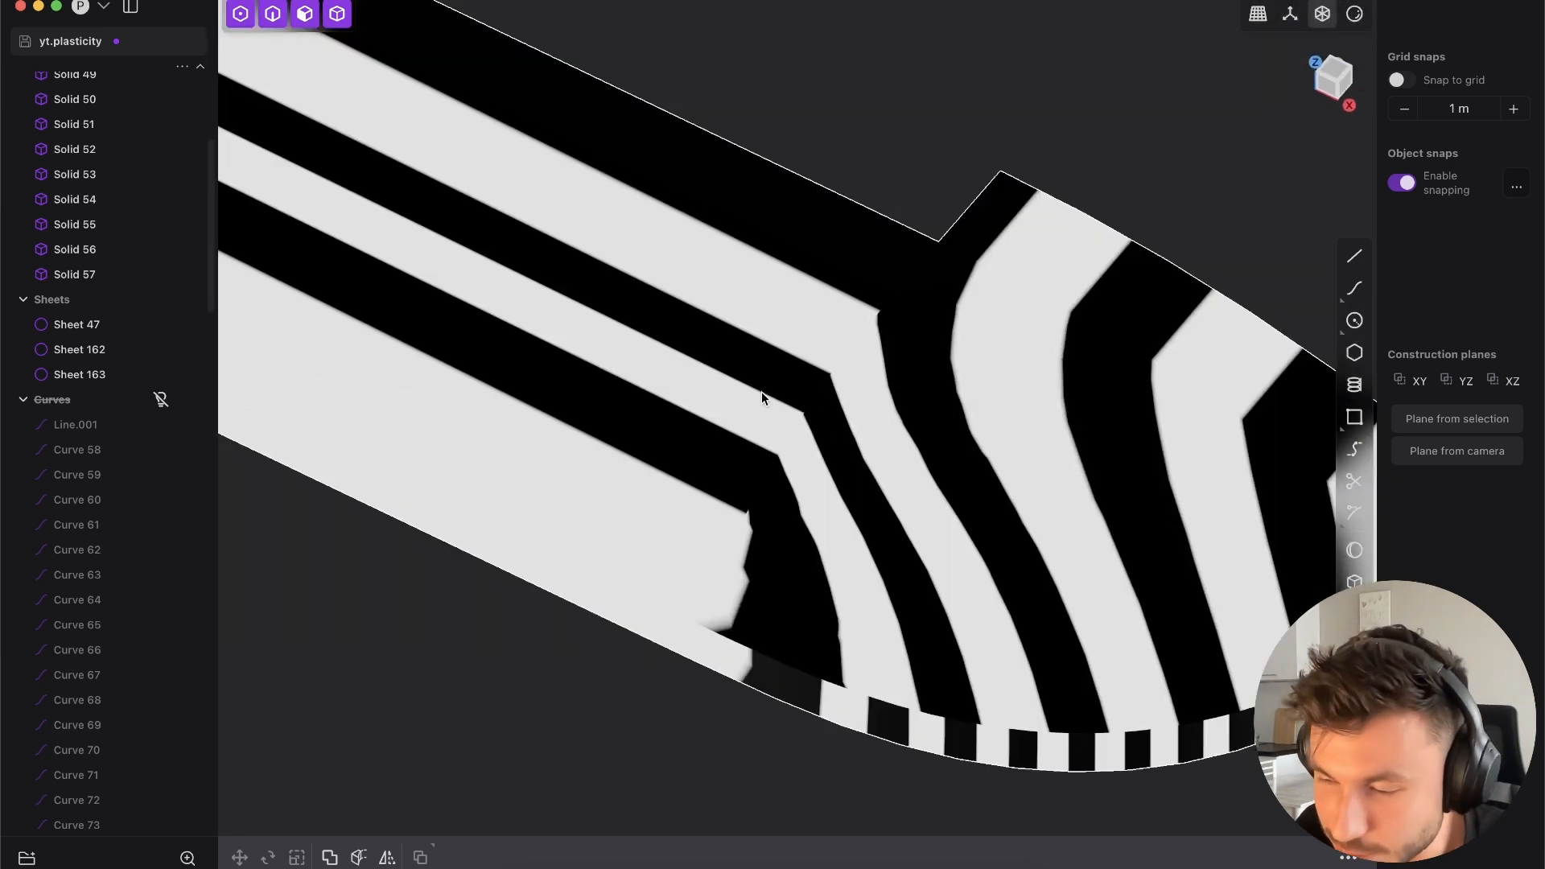
mouse_move(811, 300)
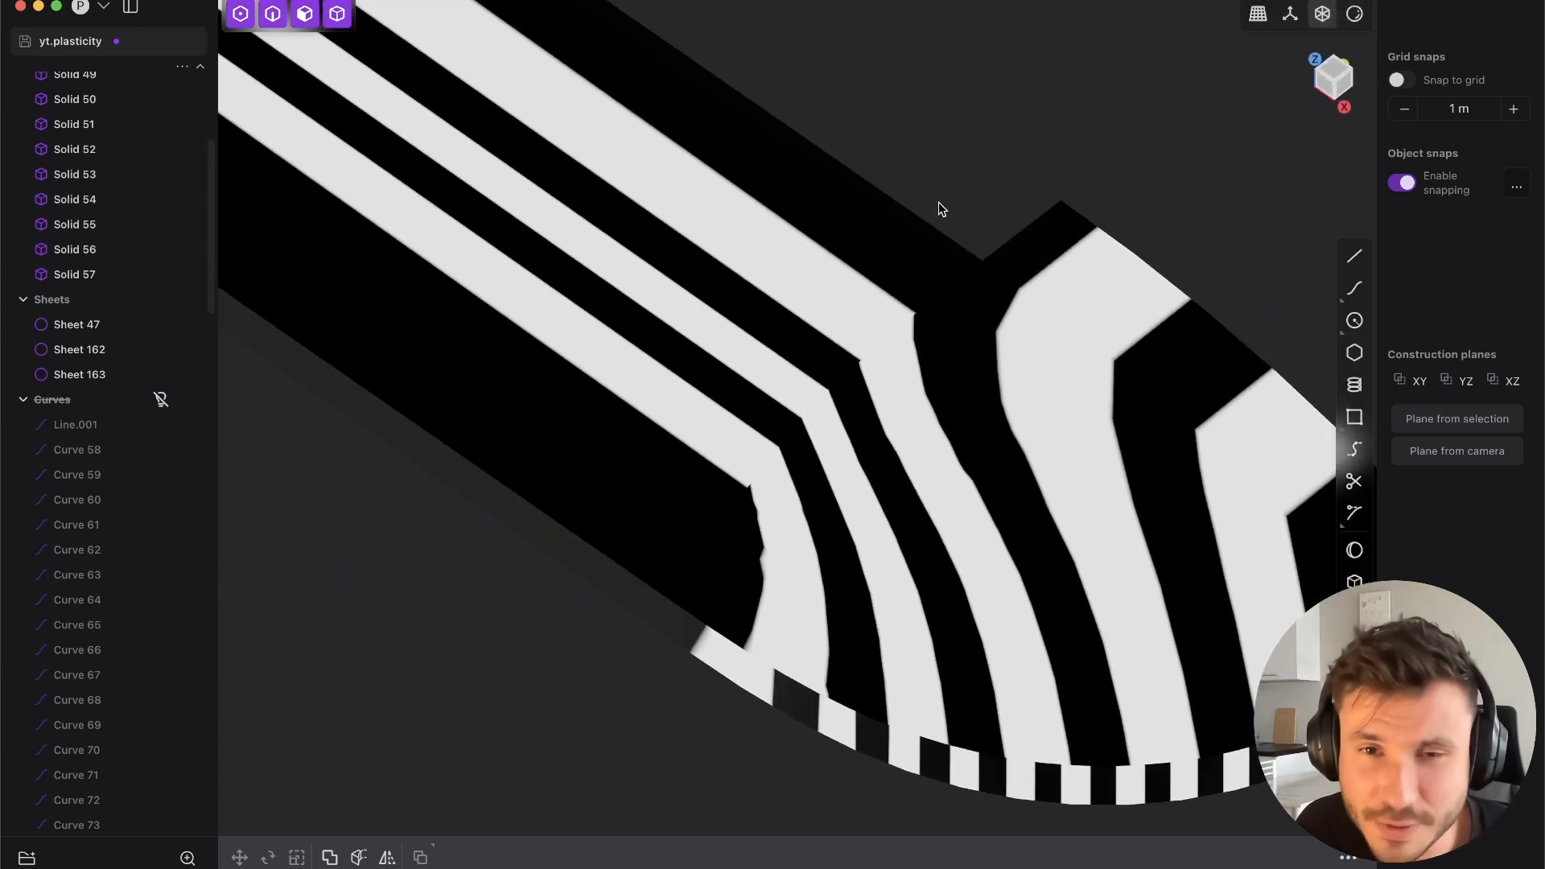
click(78, 349)
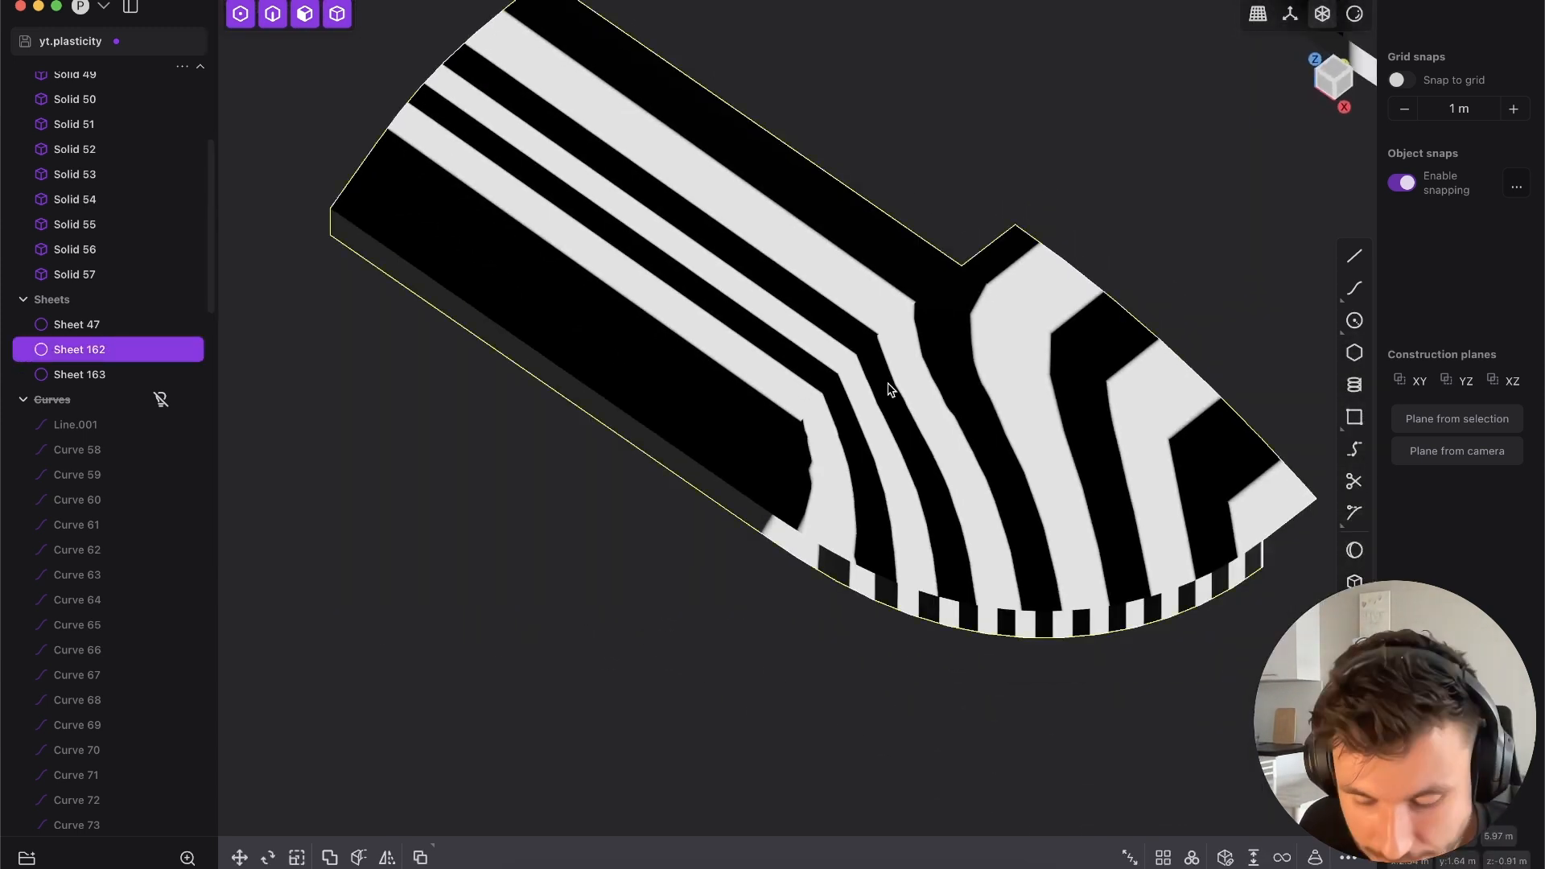
text(f)
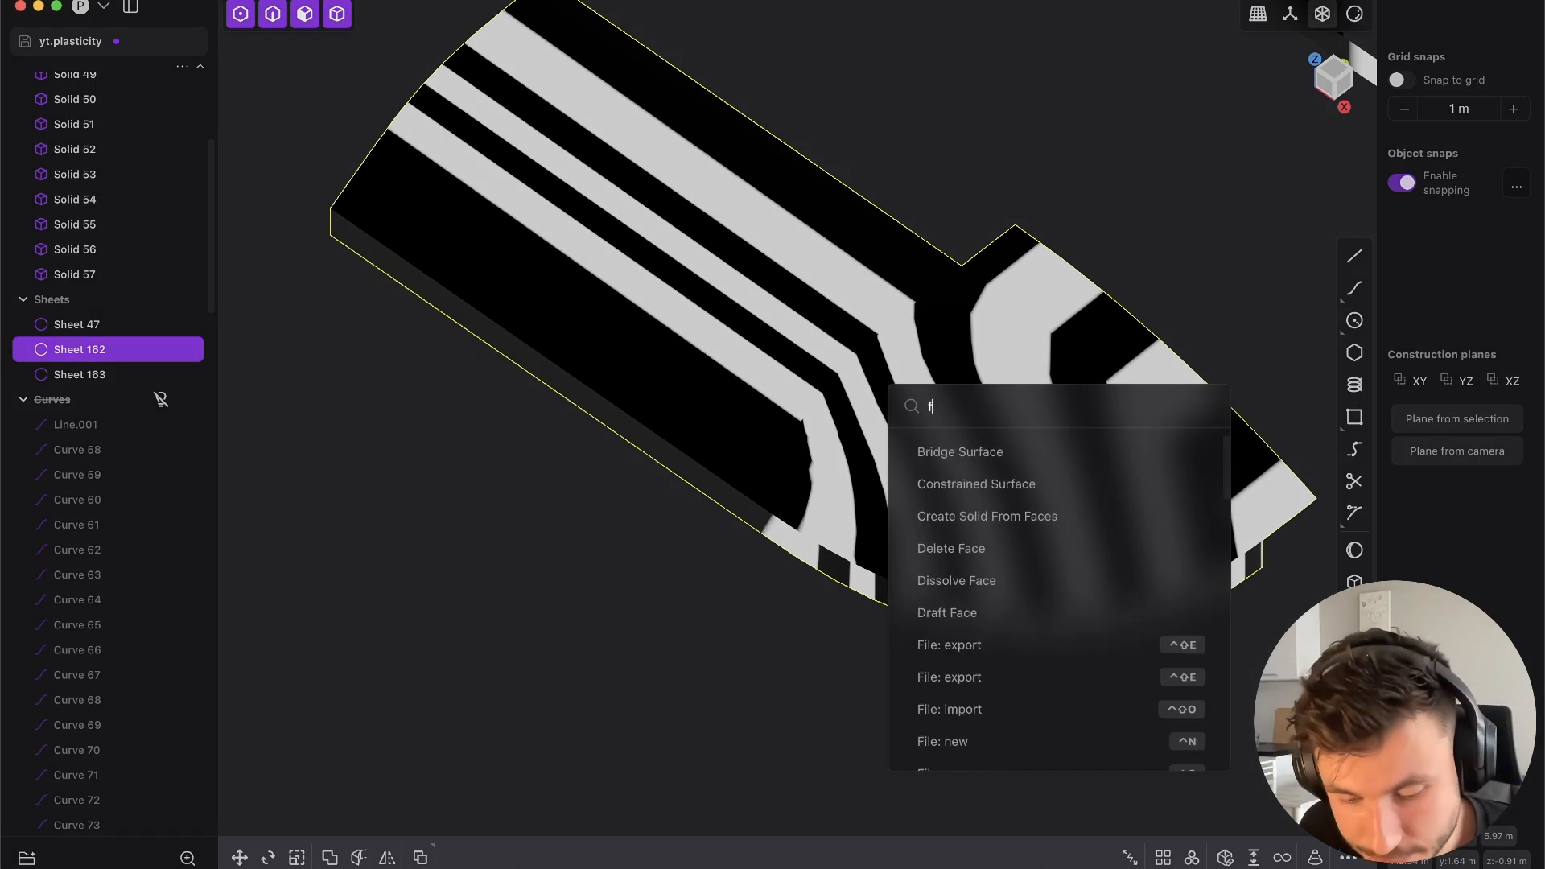
text(export)
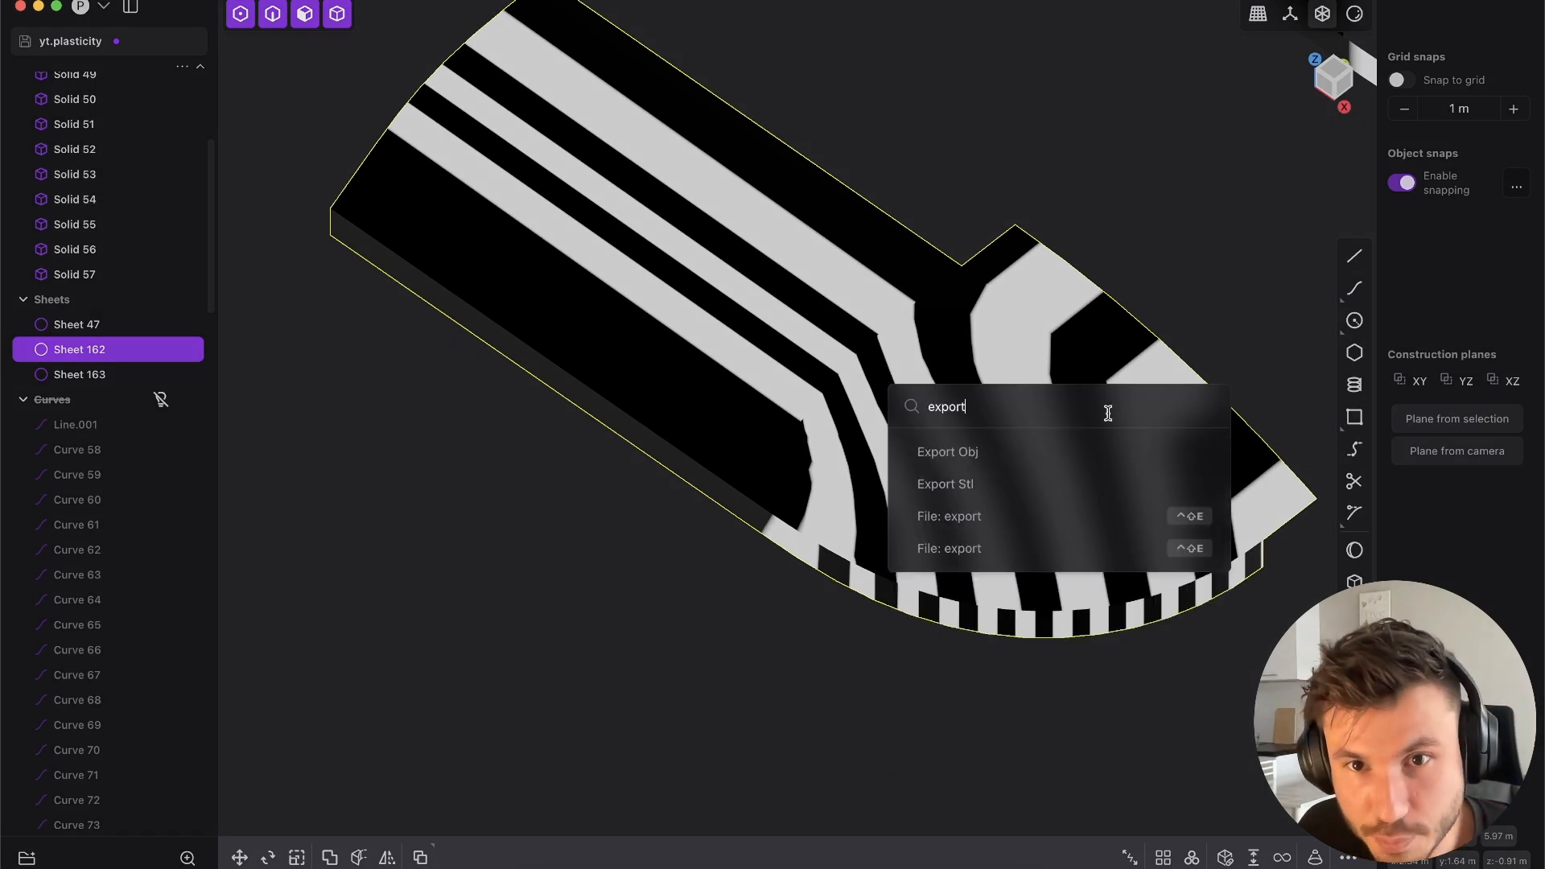
click(946, 451)
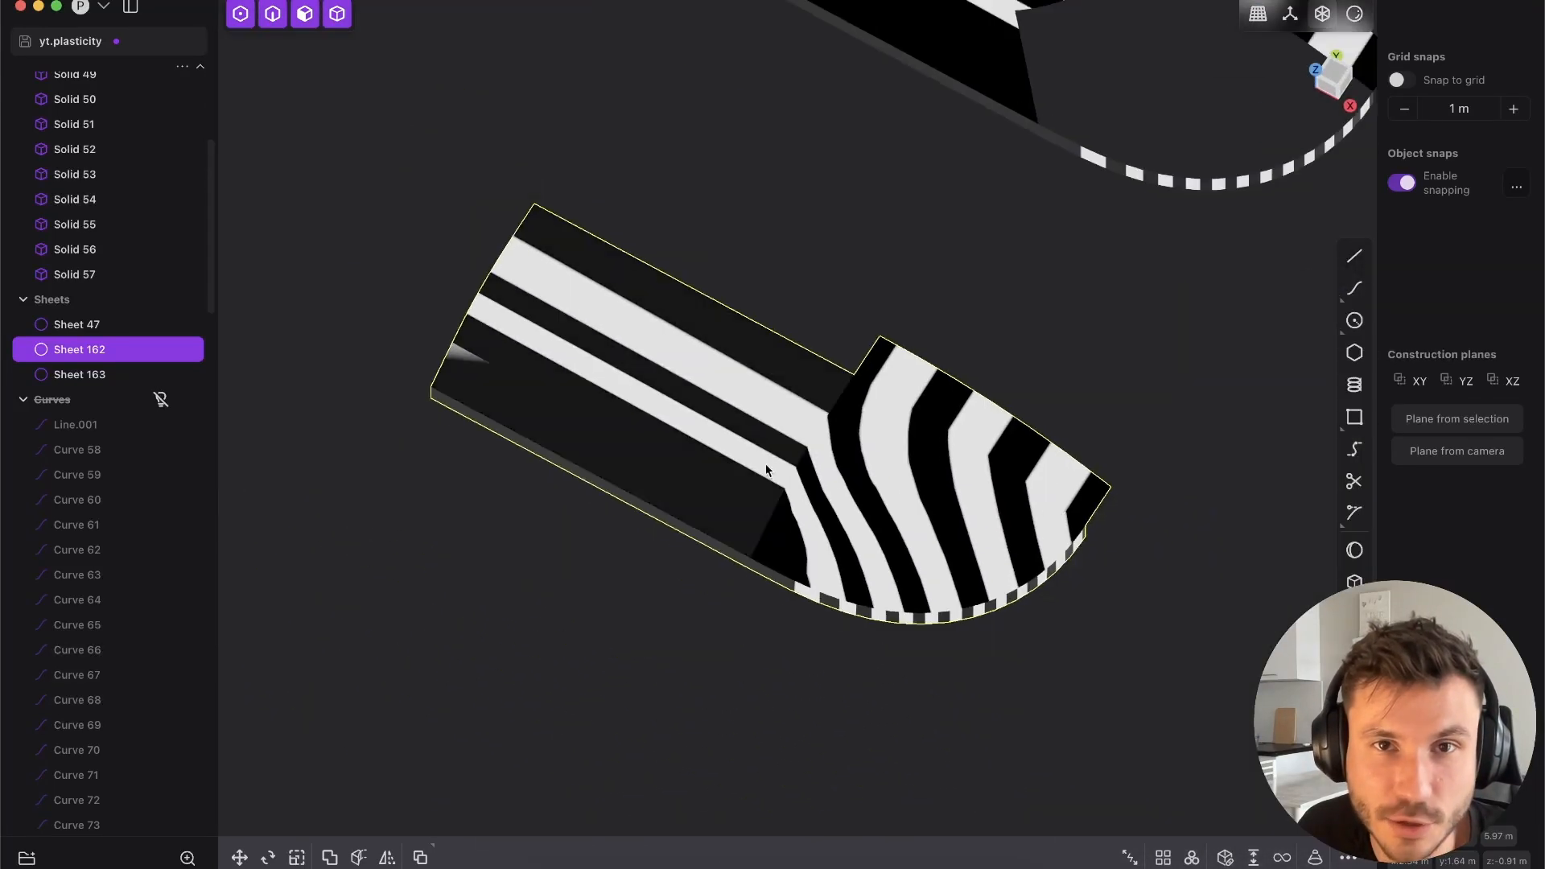
- Inspect the action-cam's broken zebra stripes, then return to plain shaded surfaces
click(81, 8)
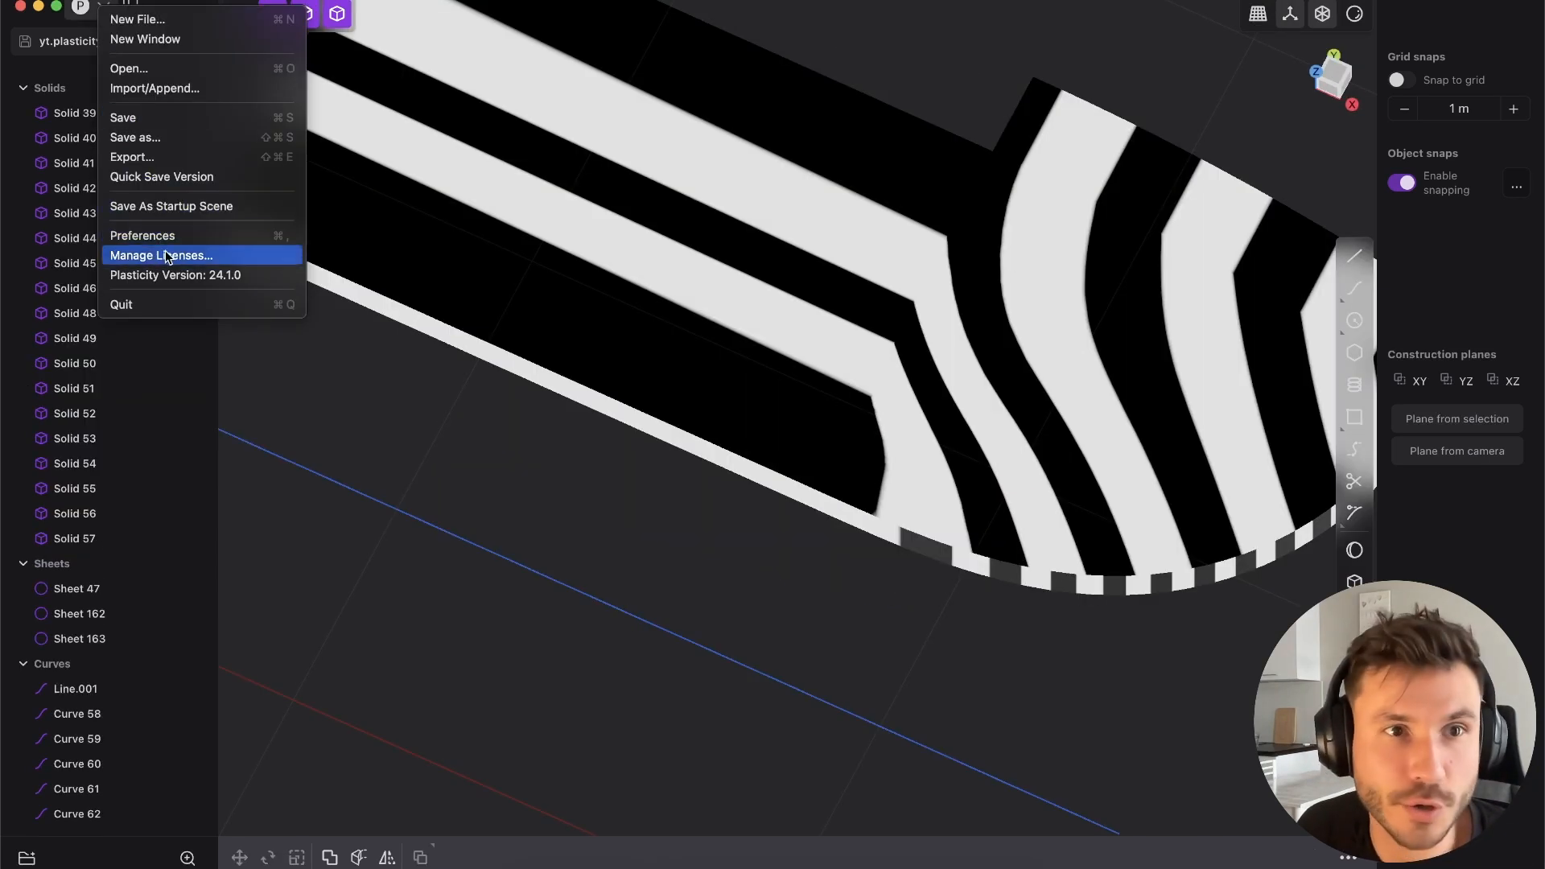
click(142, 235)
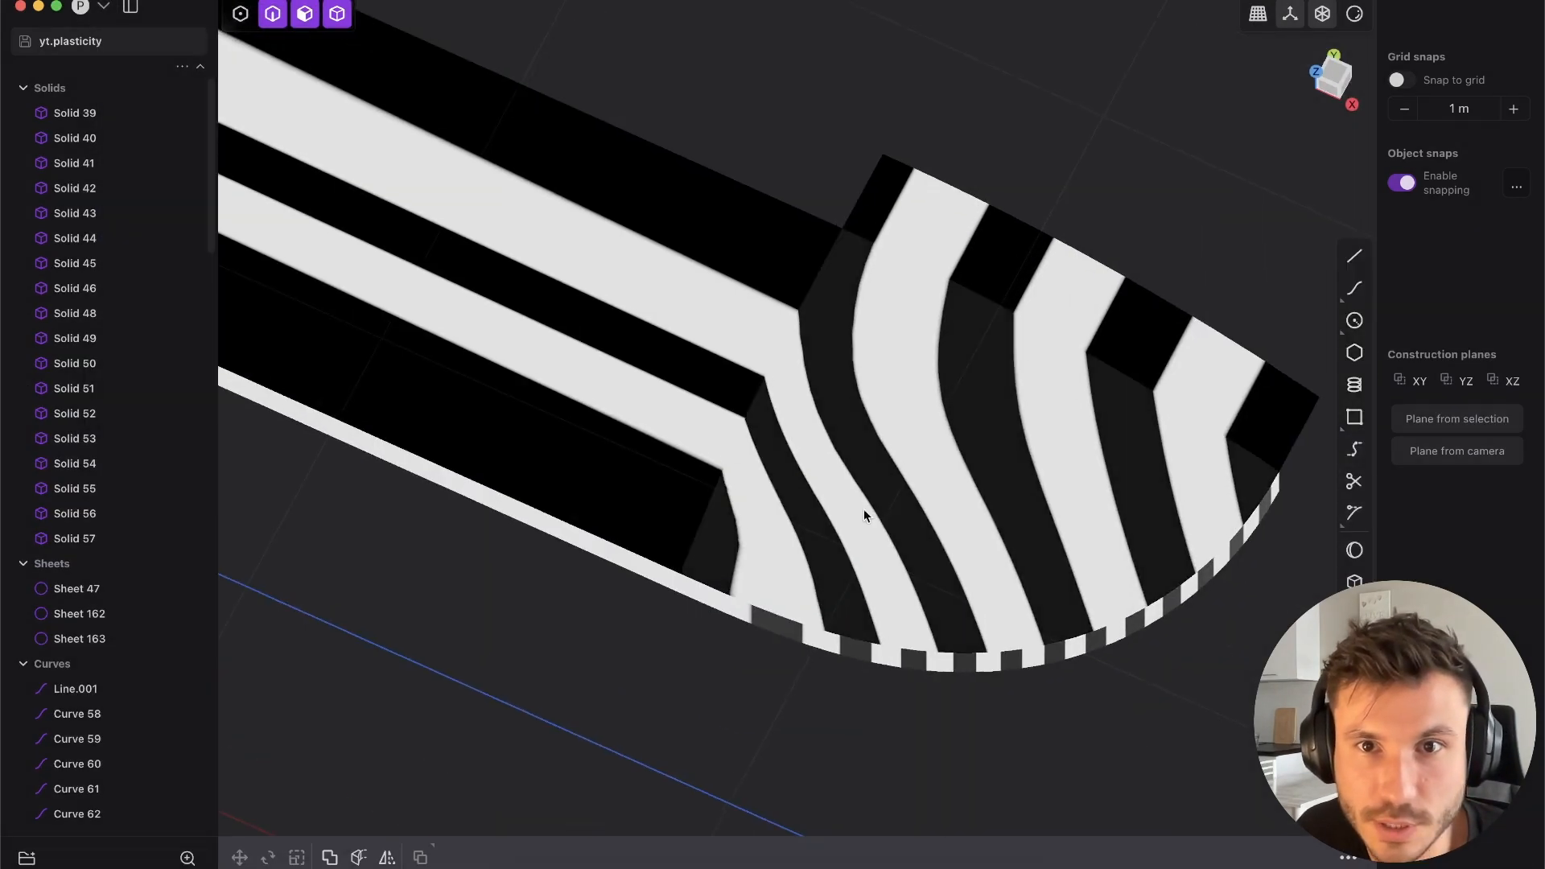
click(1353, 15)
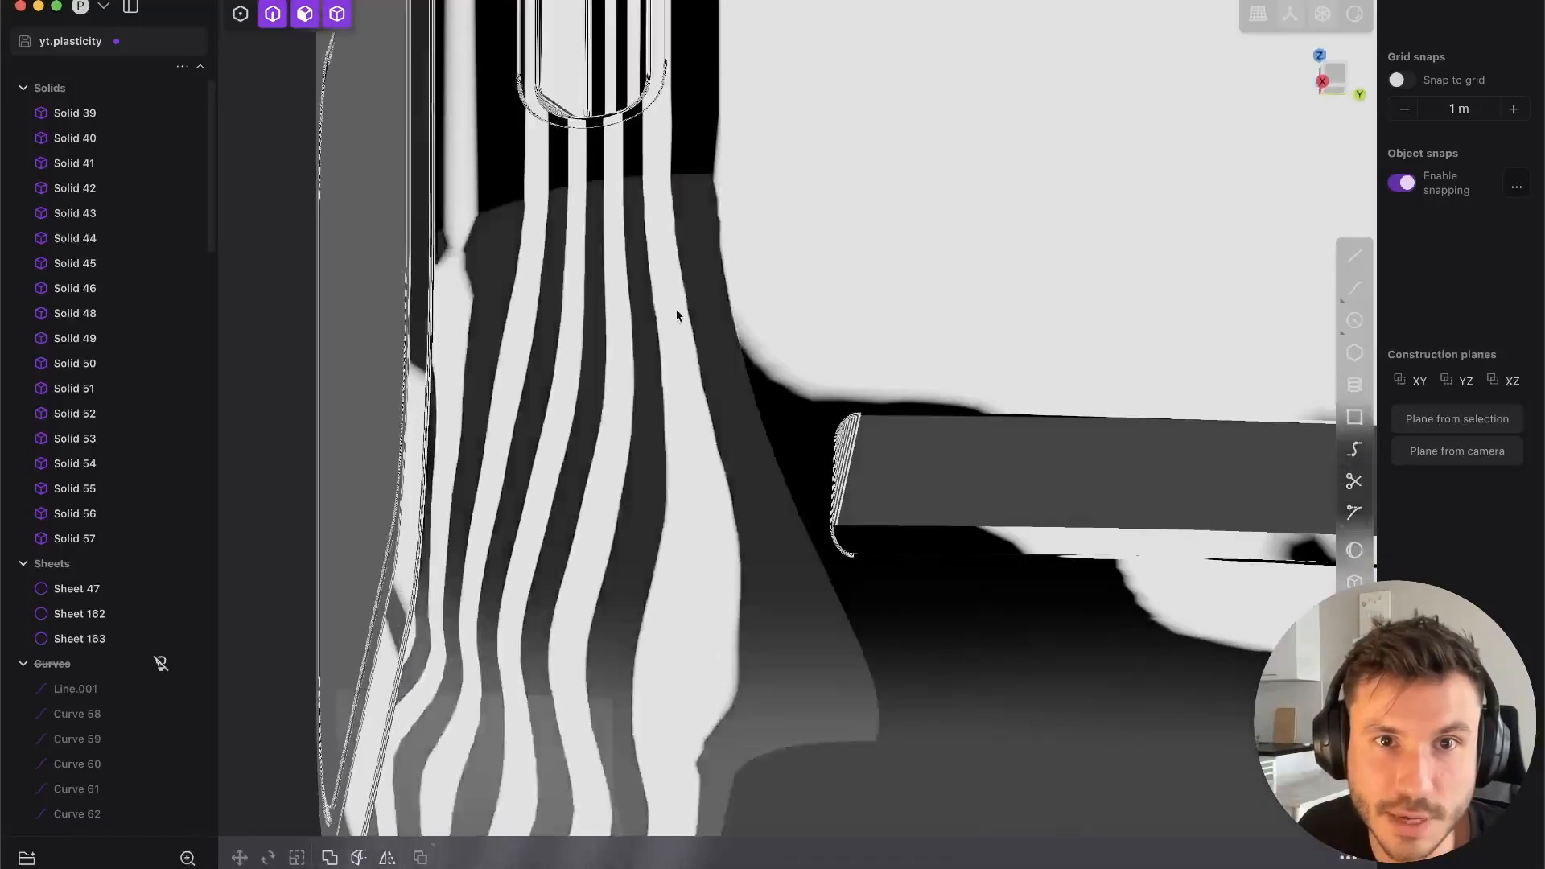
click(697, 162)
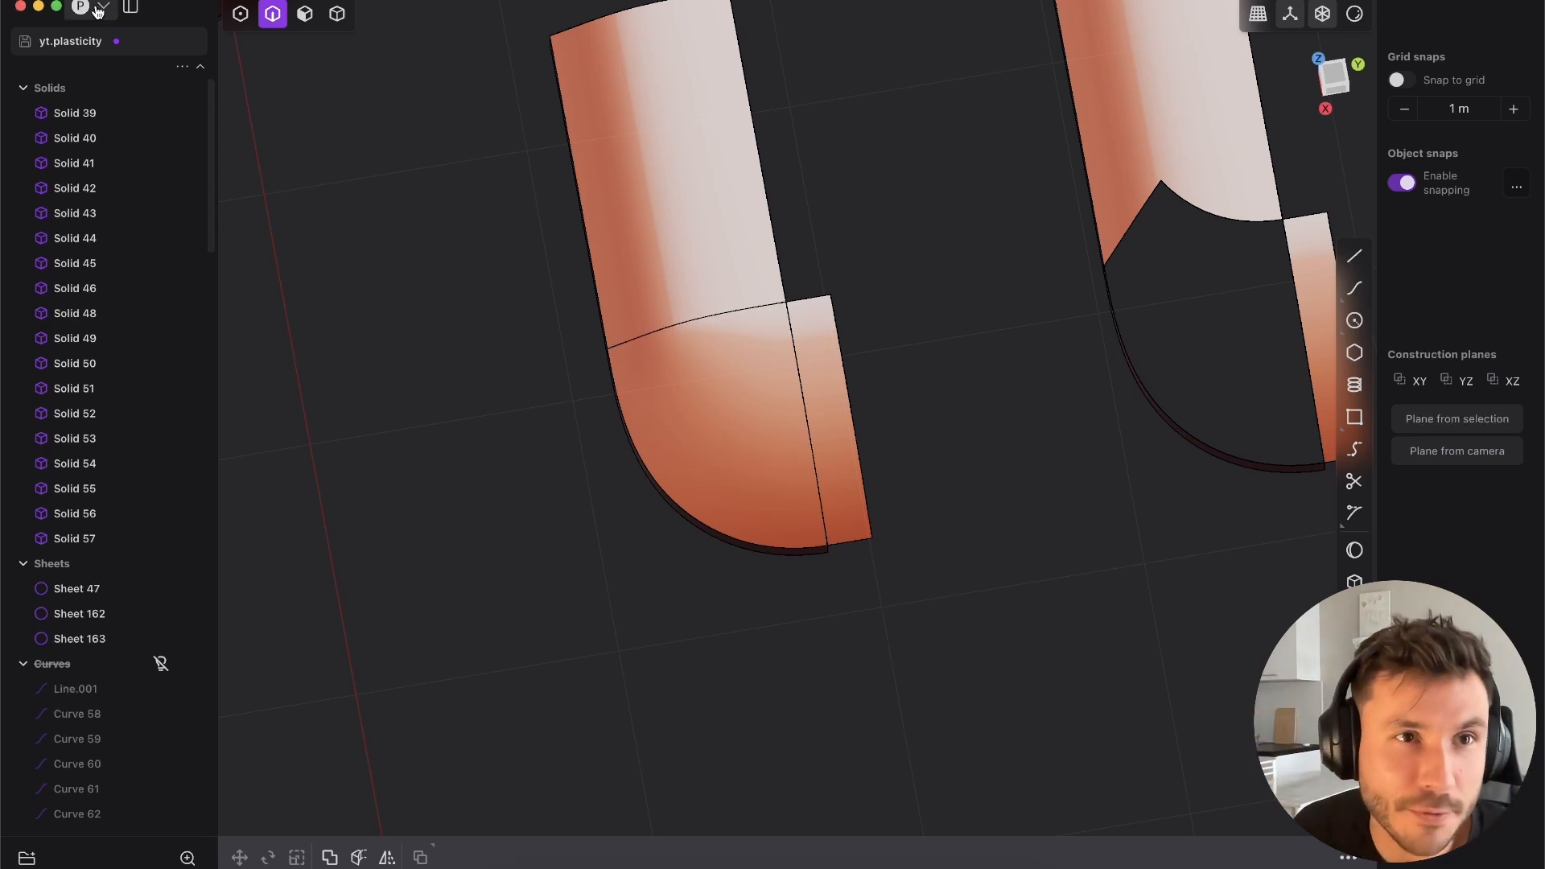
- Check the preferences again and restore the zebra-stripe view on the patched sheet
click(90, 10)
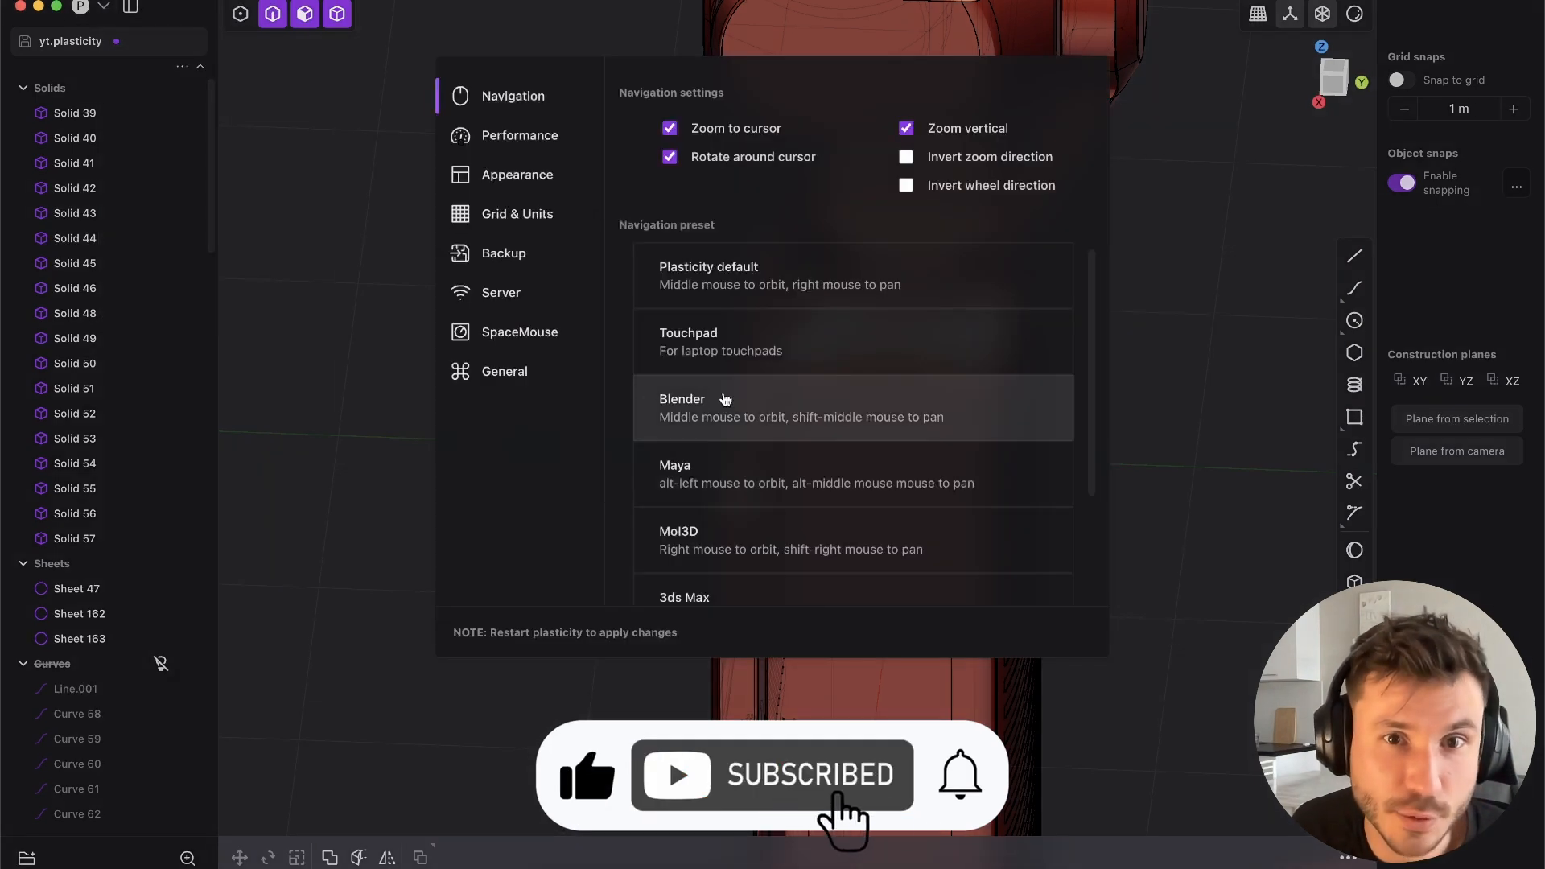
click(520, 135)
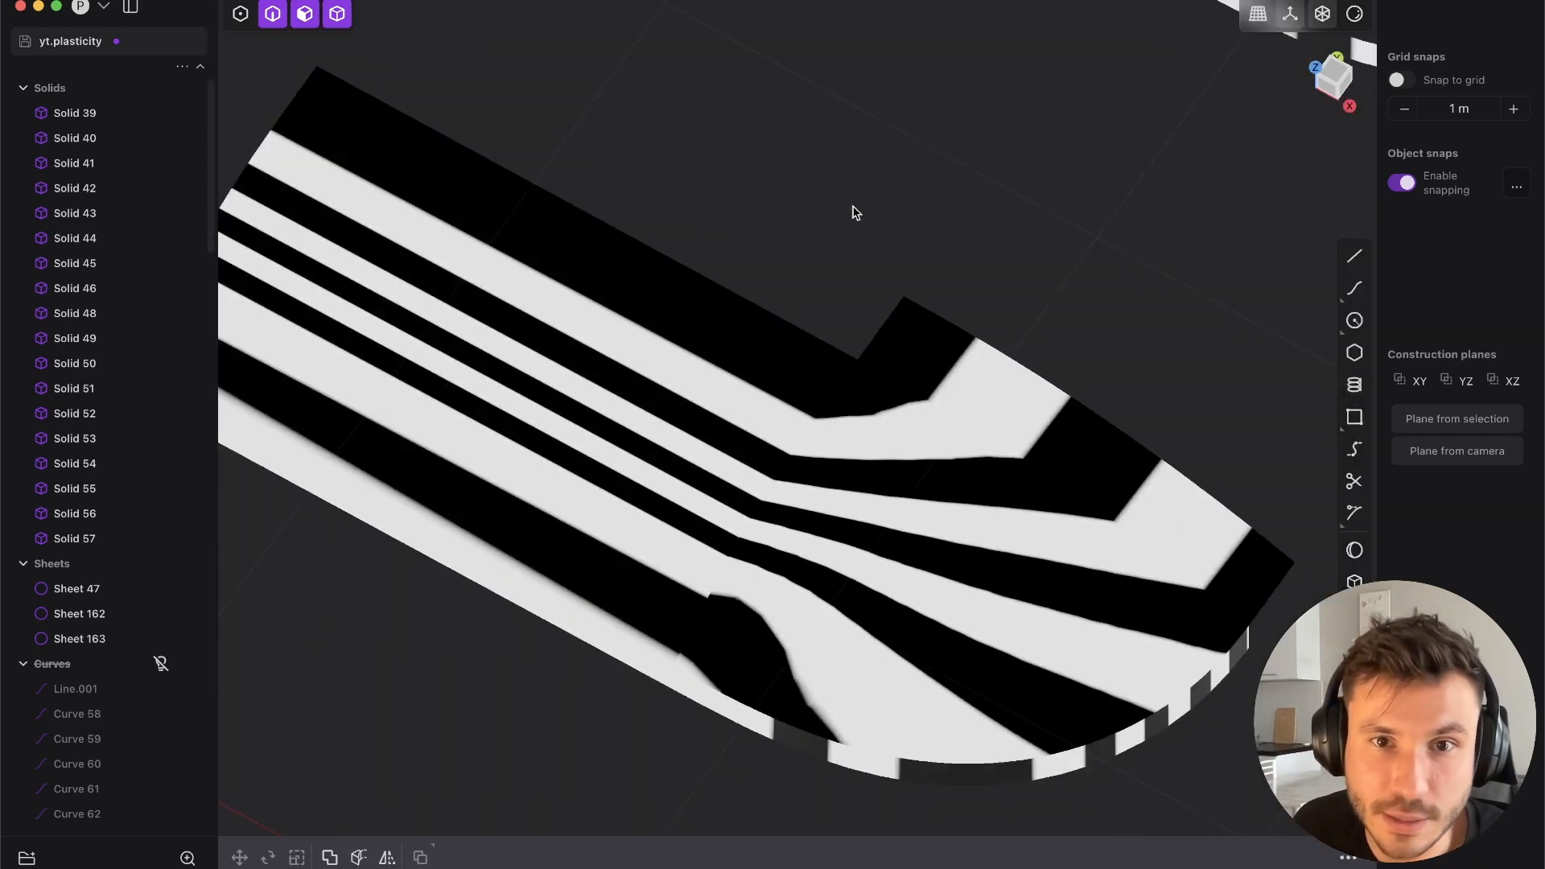
- Preview the sheet's coarse mesh via Export Obj, cancel, and return to plain shading
text(exp)
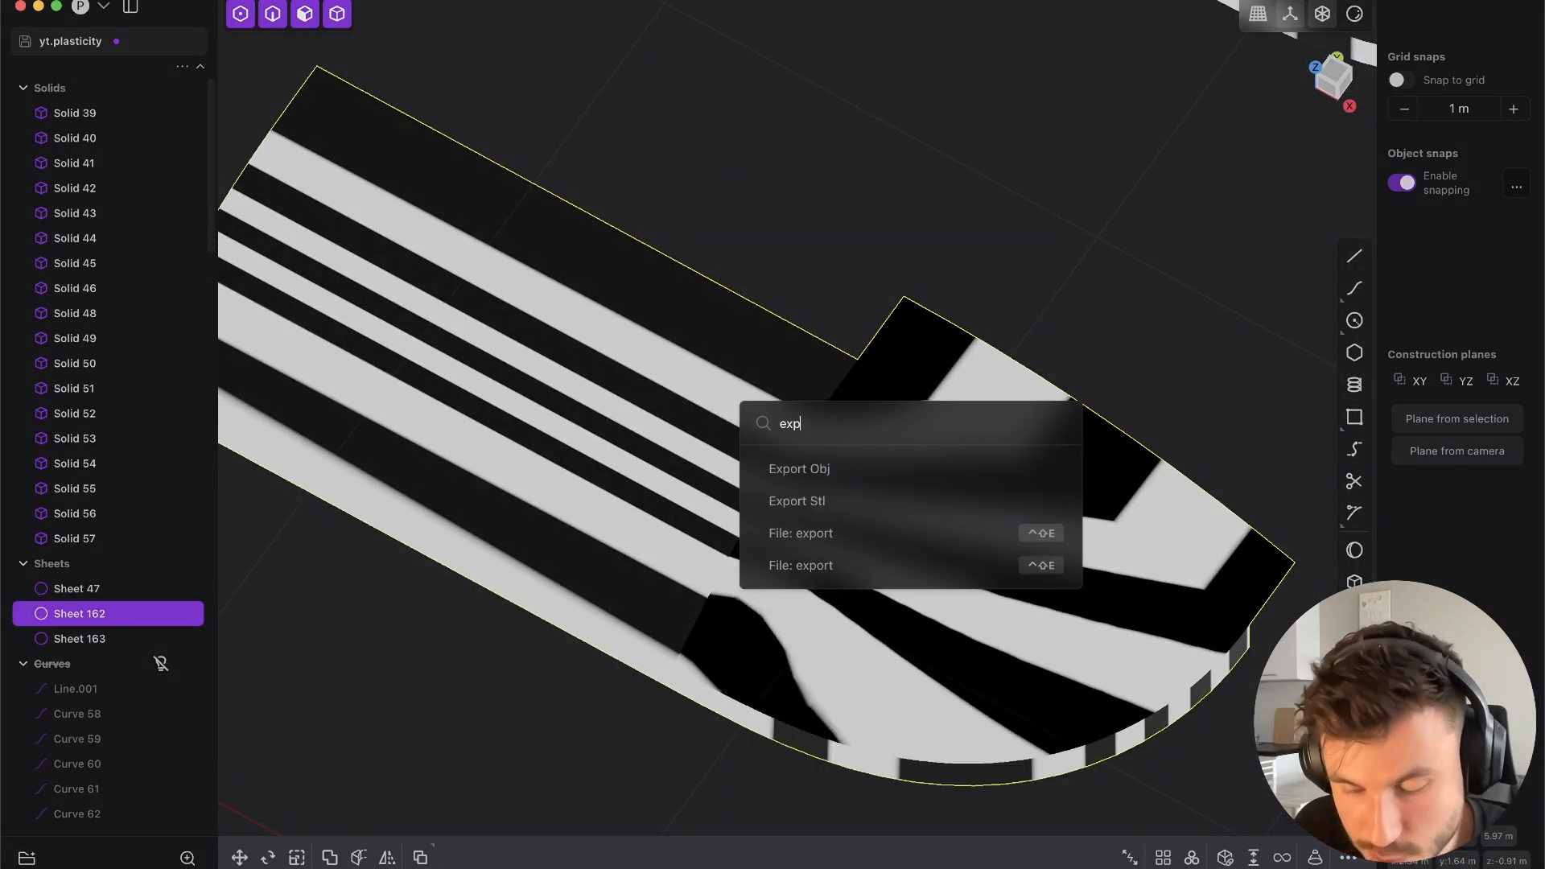
click(800, 469)
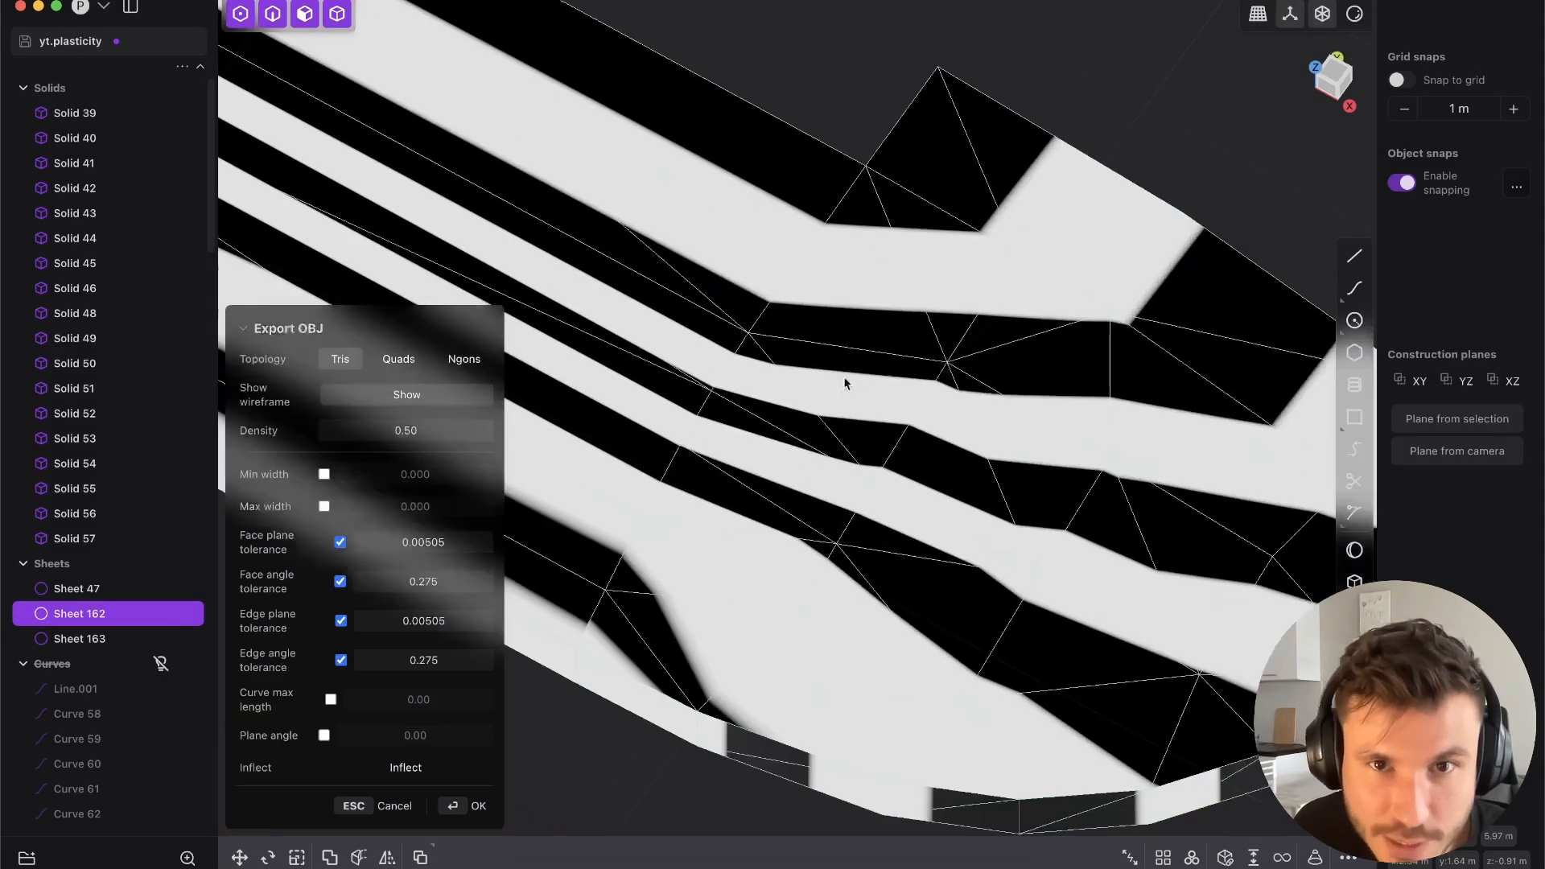
click(324, 736)
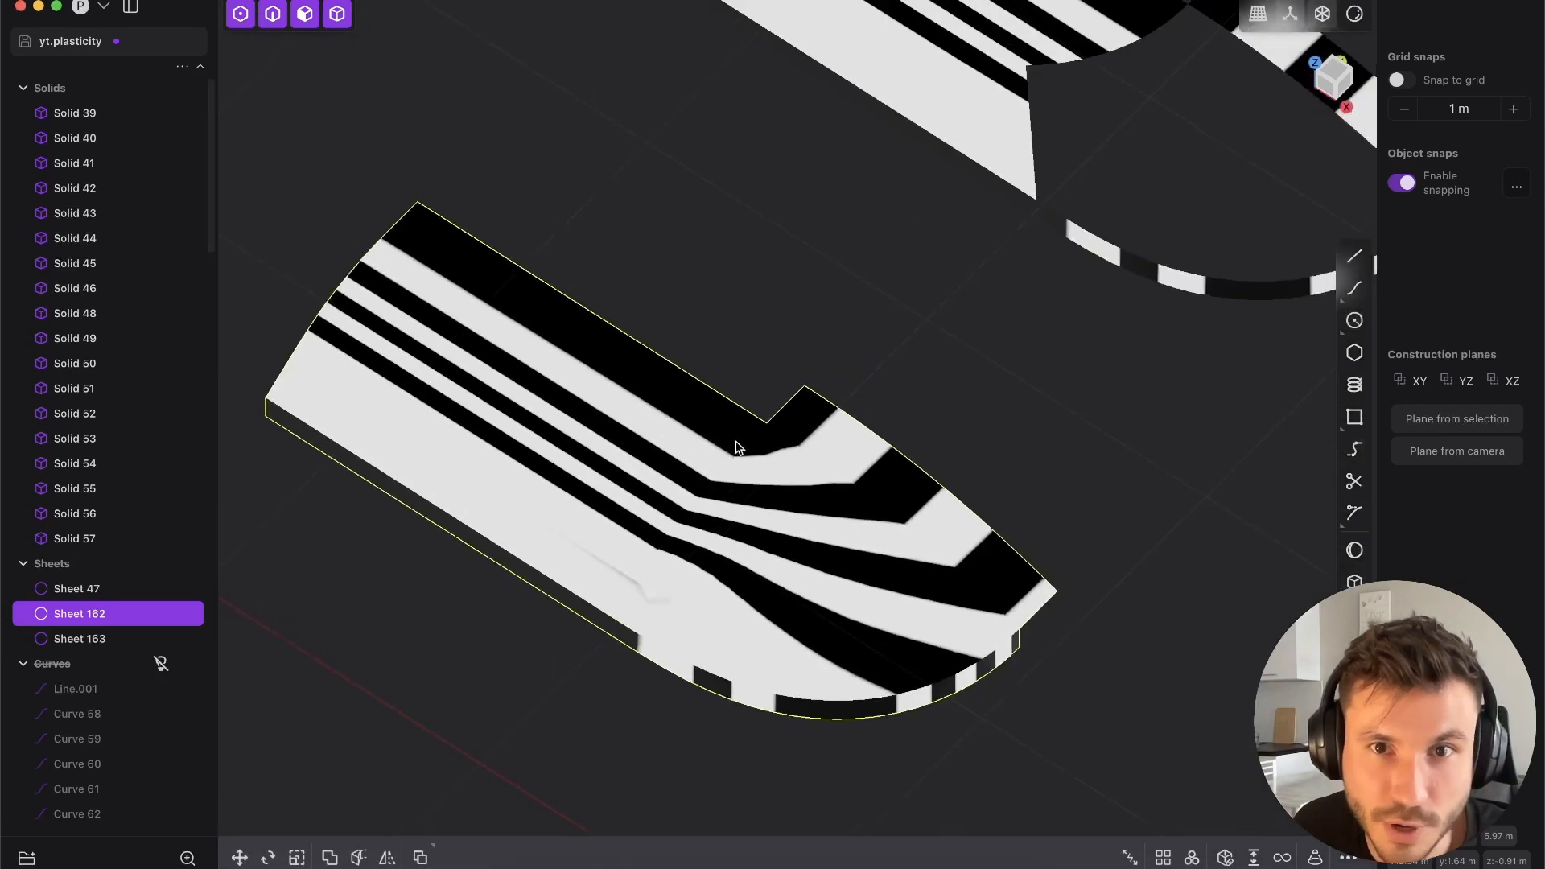
click(304, 13)
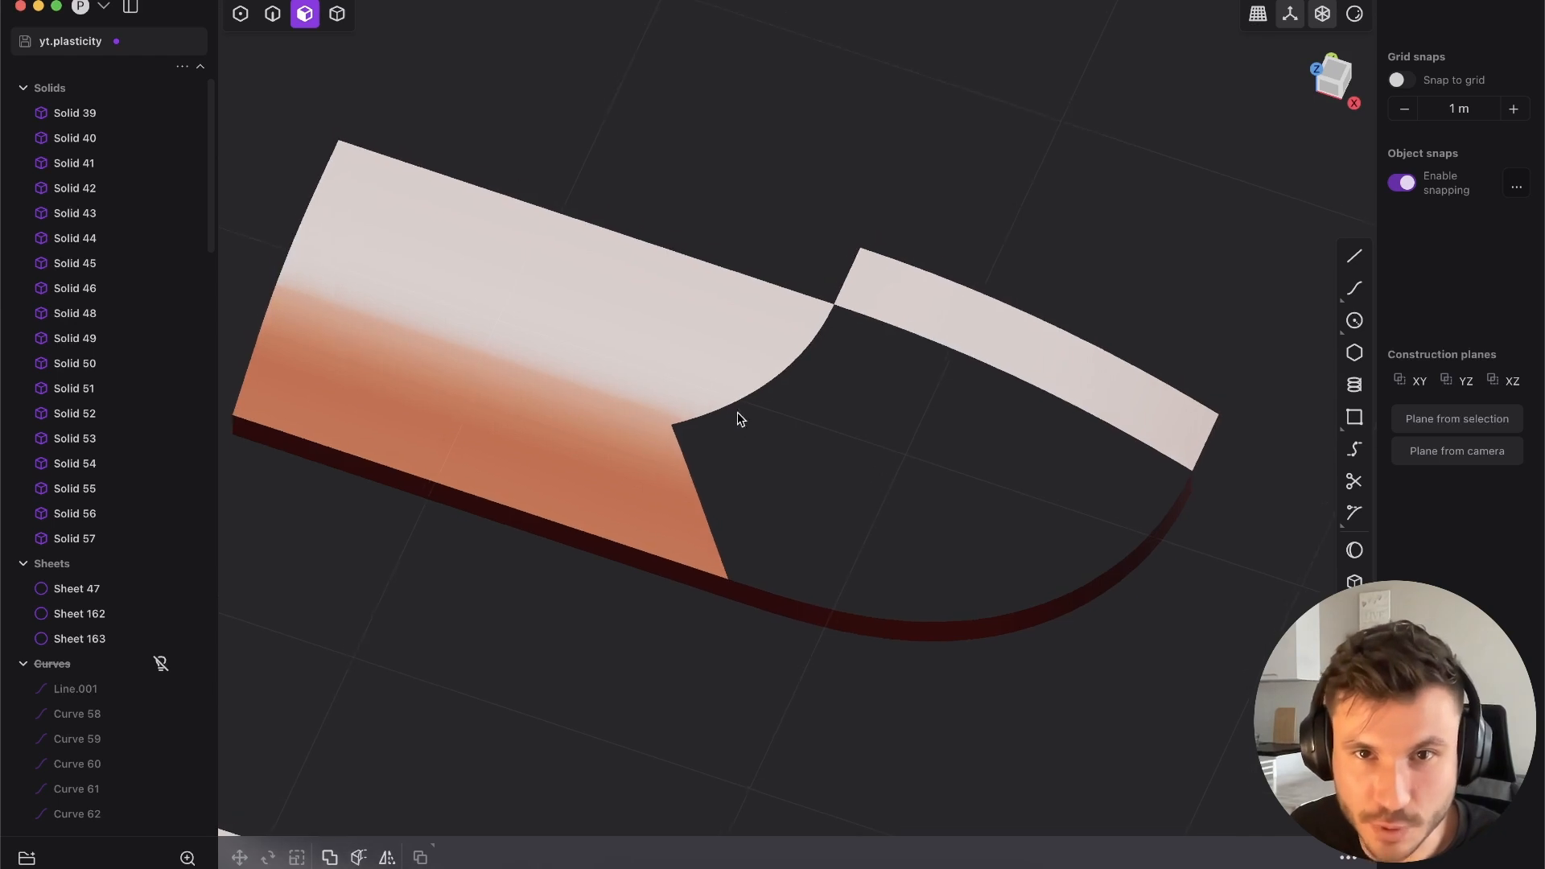
- Choose Ultra quality under CPU faceting quality in the Performance preferences
click(80, 10)
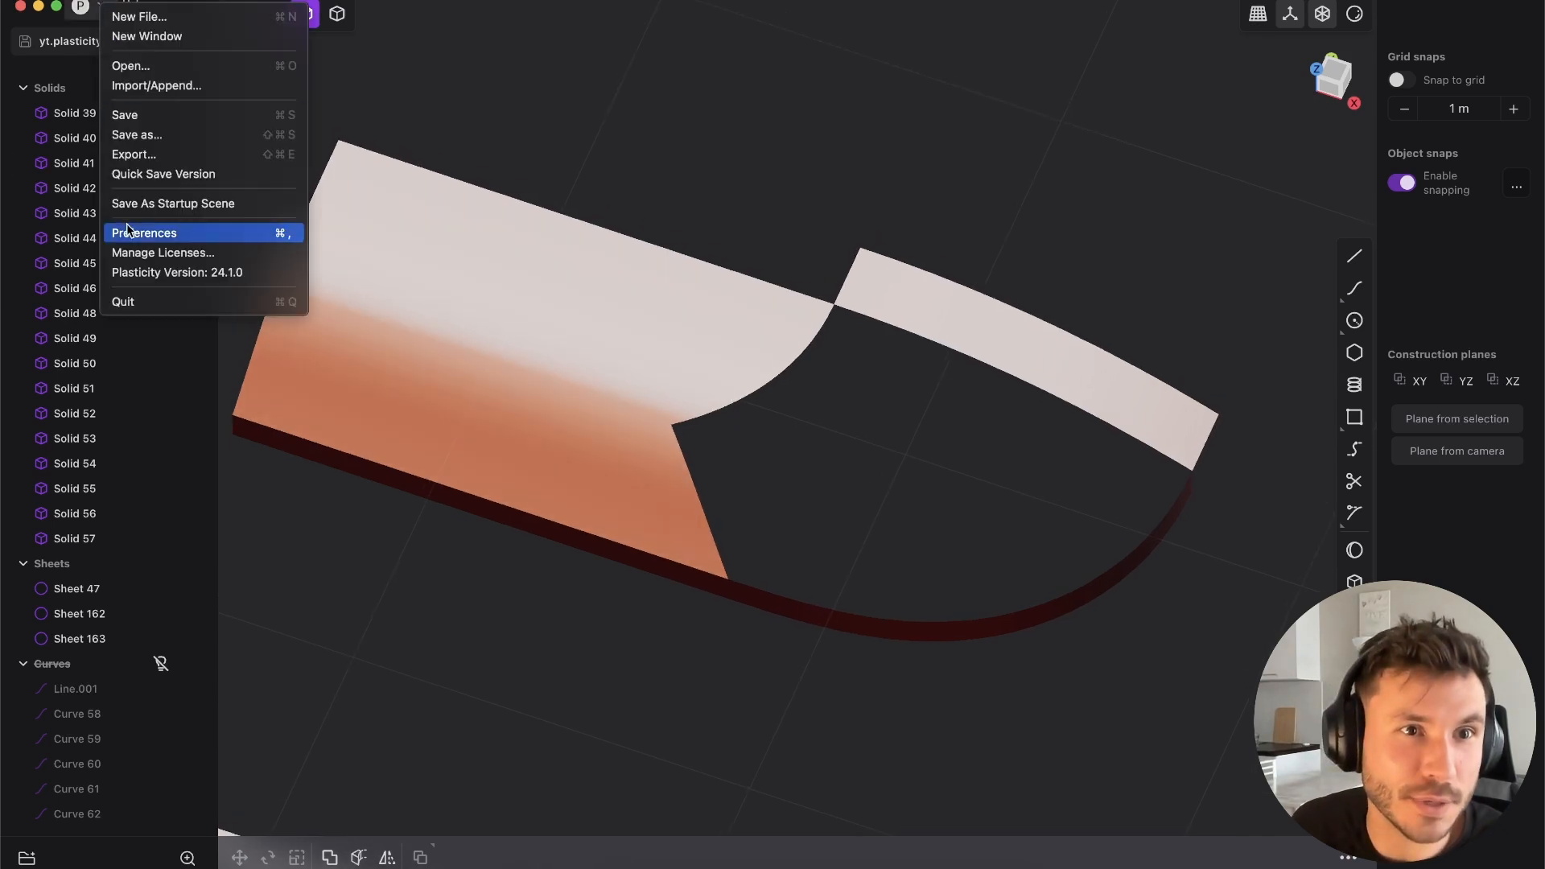
click(145, 232)
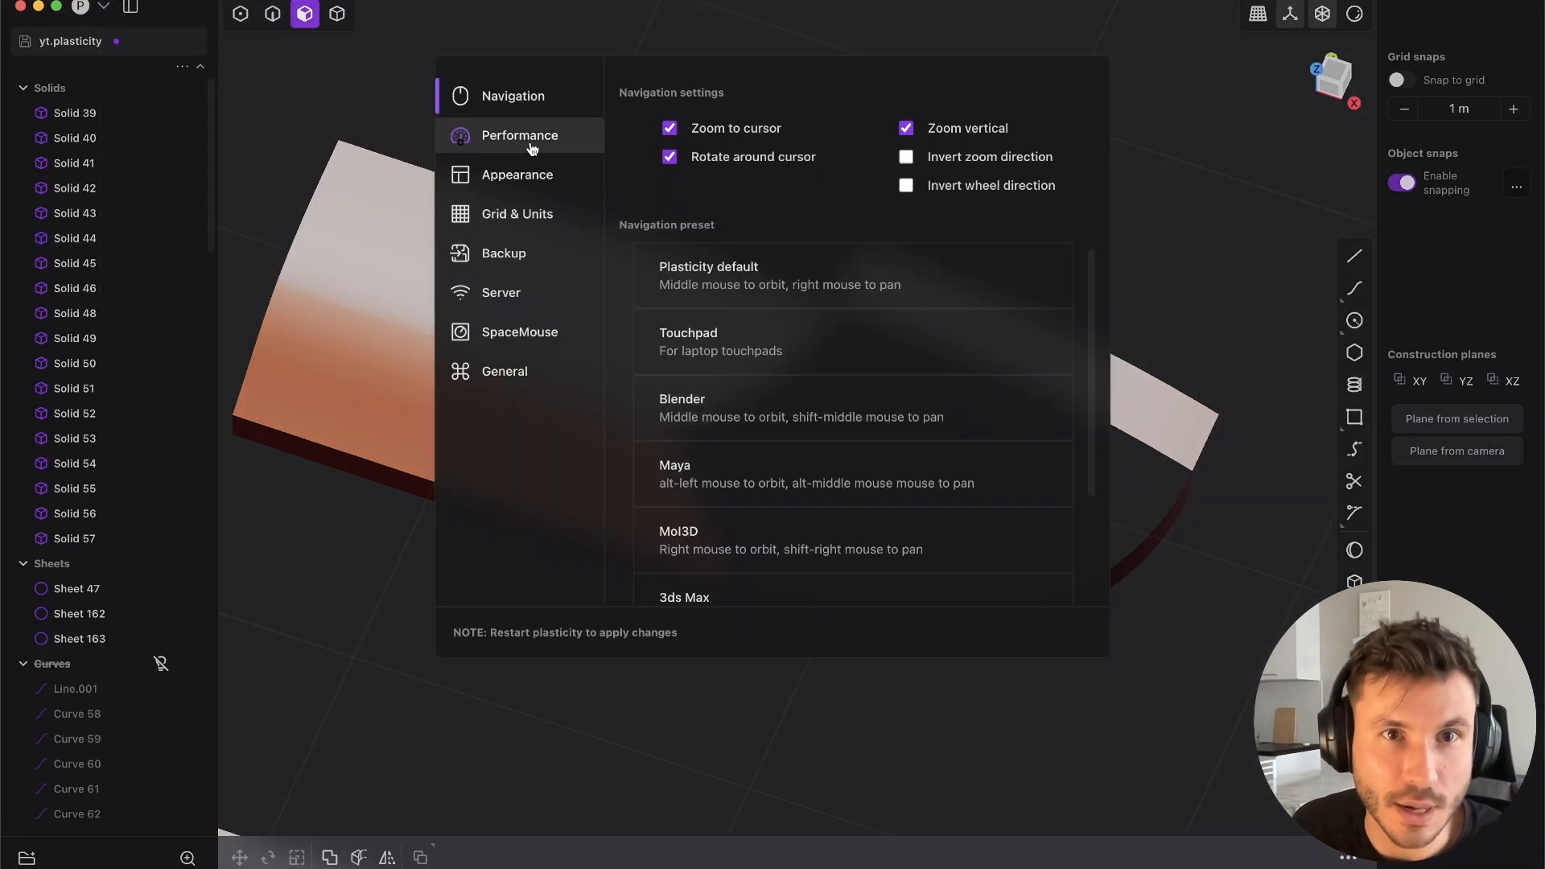
click(520, 135)
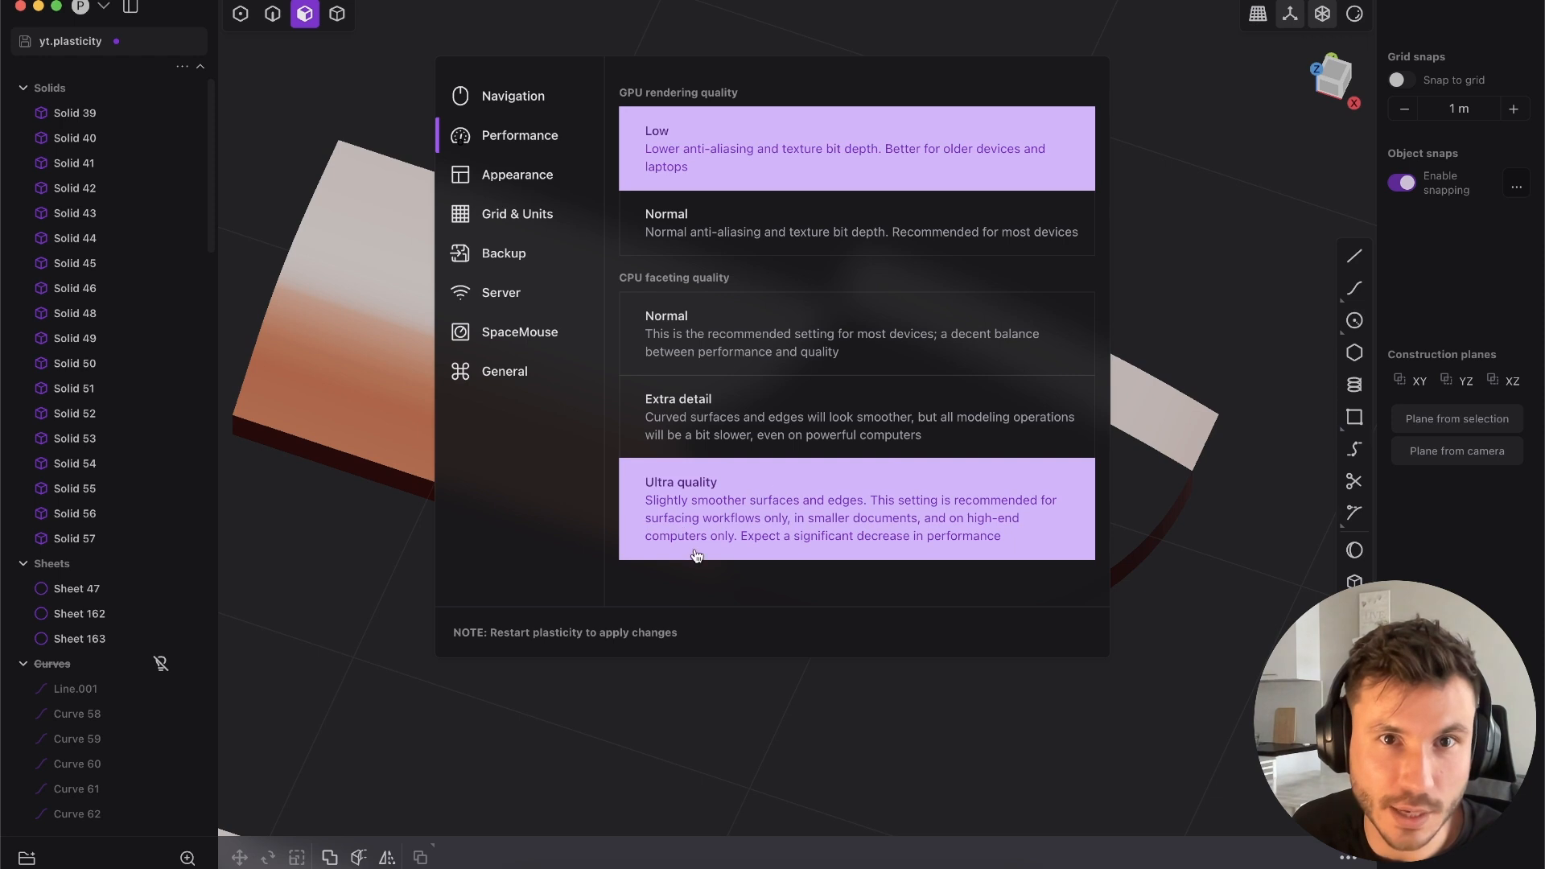
click(855, 222)
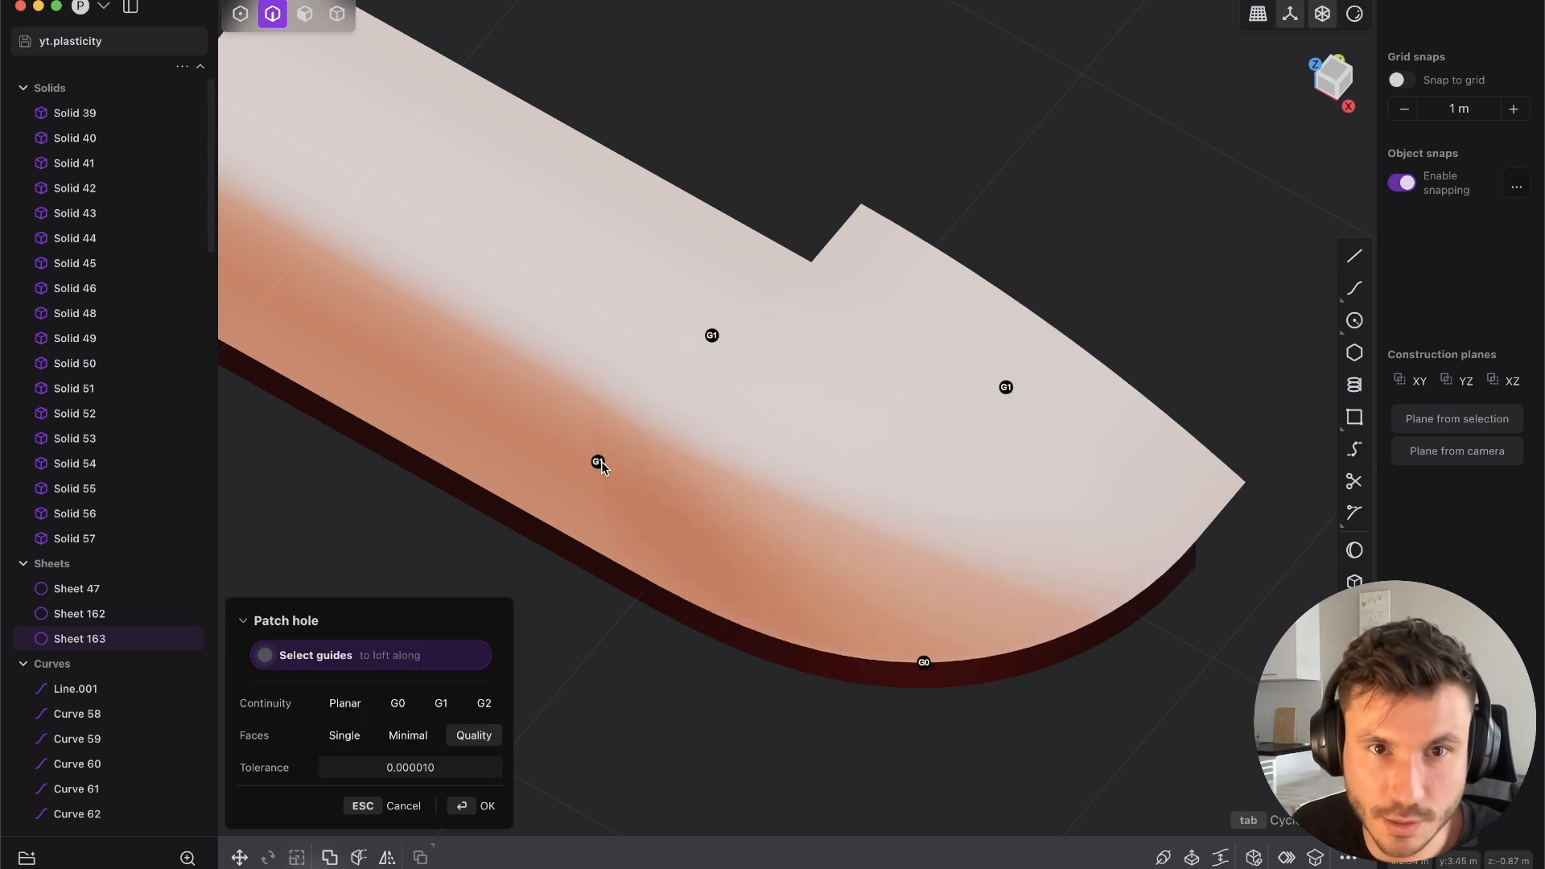
- Adjust the G1 continuity marker along one edge of Sheet 163's patch
click(477, 805)
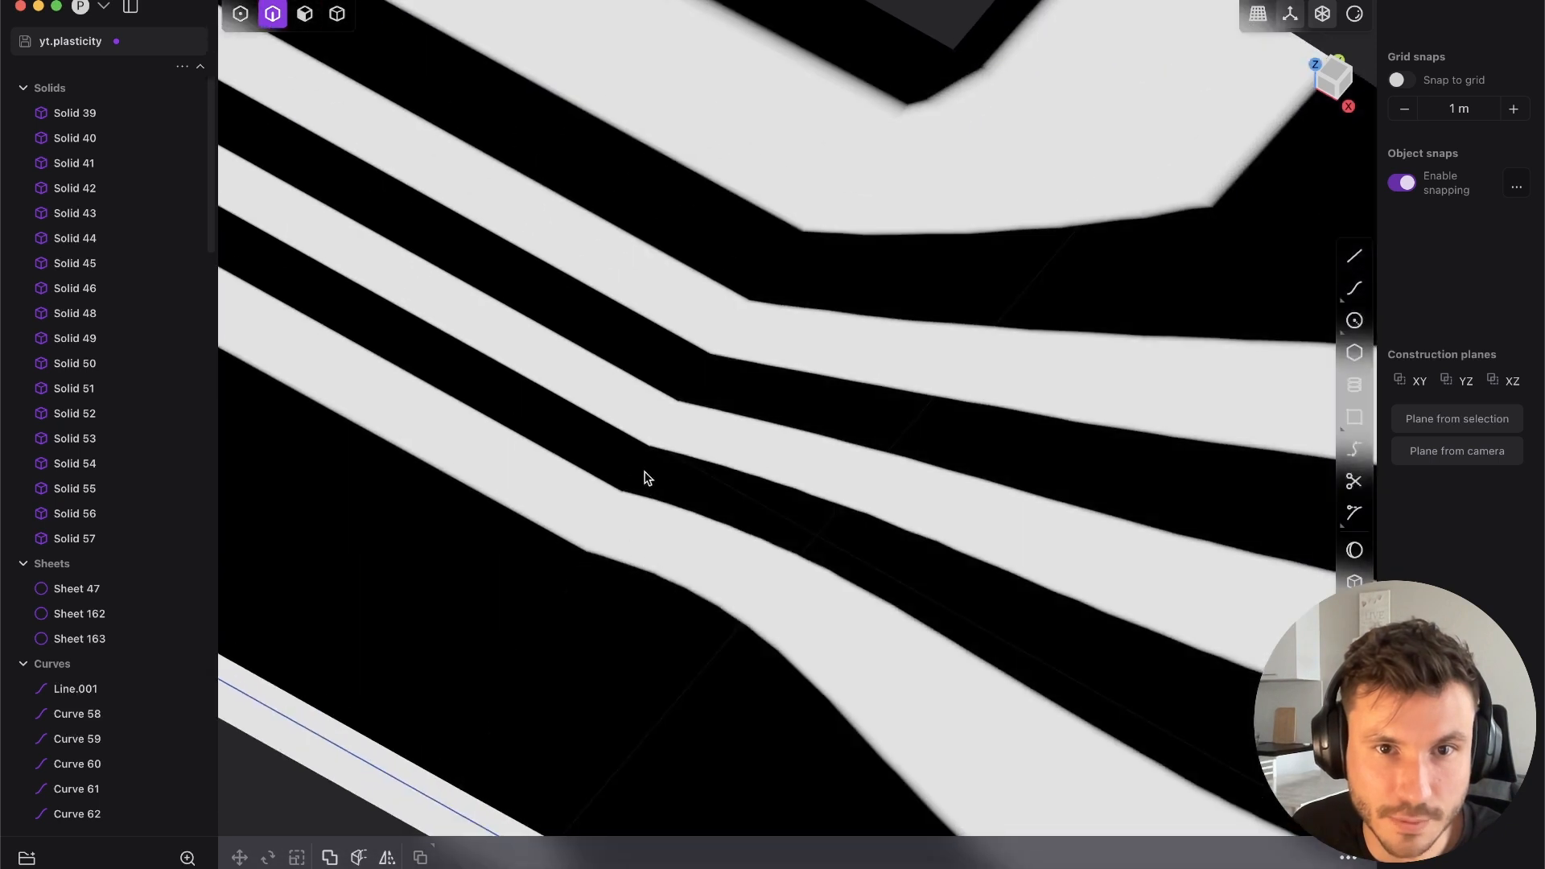
- Turn the zebra reflection view back on to inspect the patched sheets and action-cam model
scroll(down, 3)
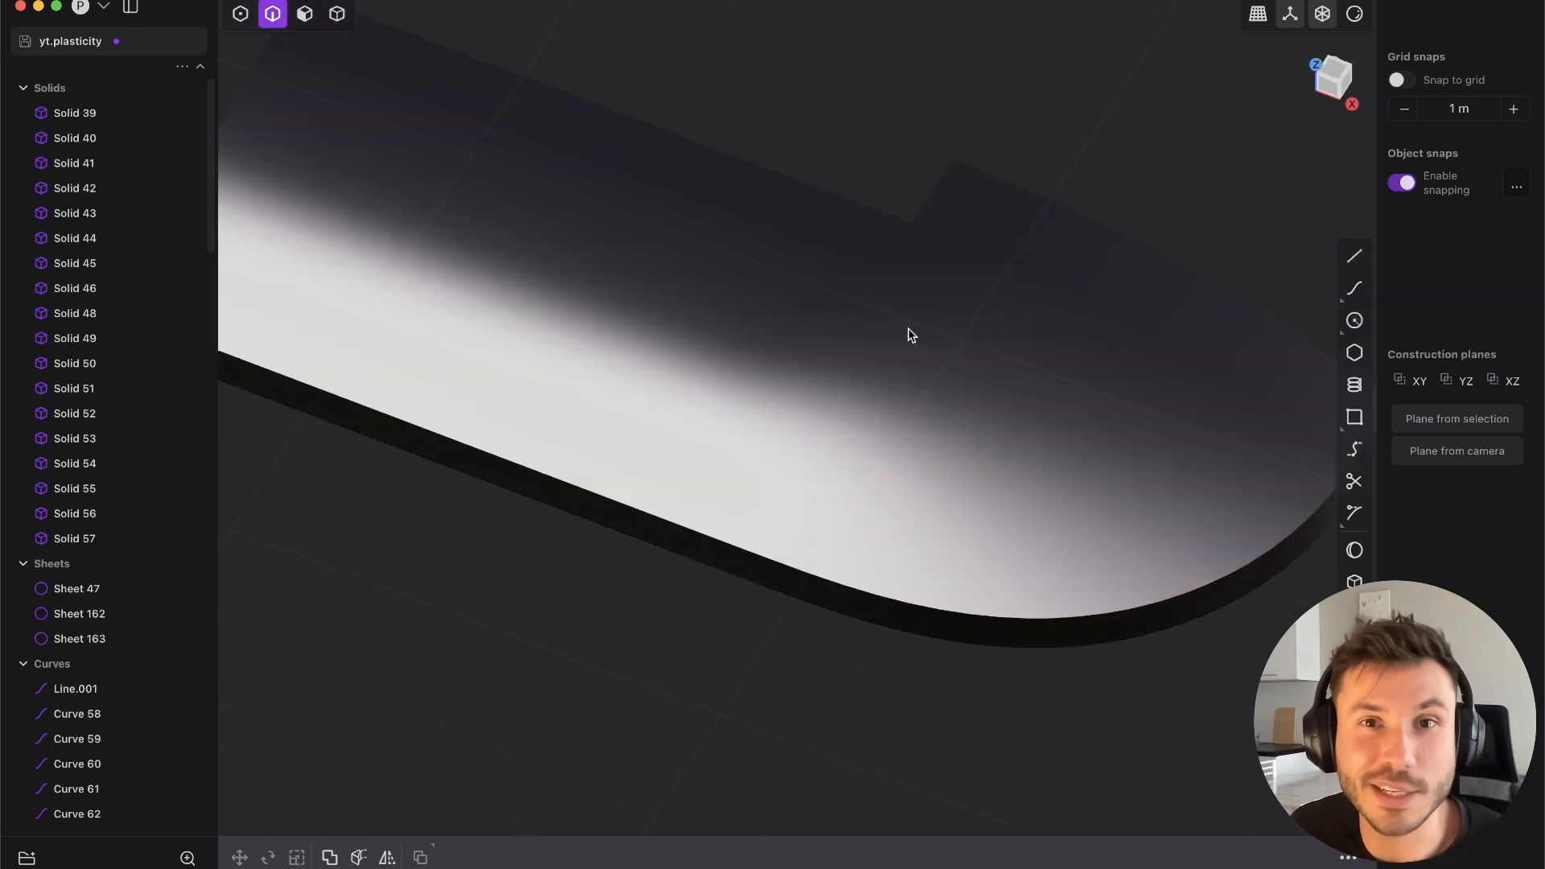
click(80, 613)
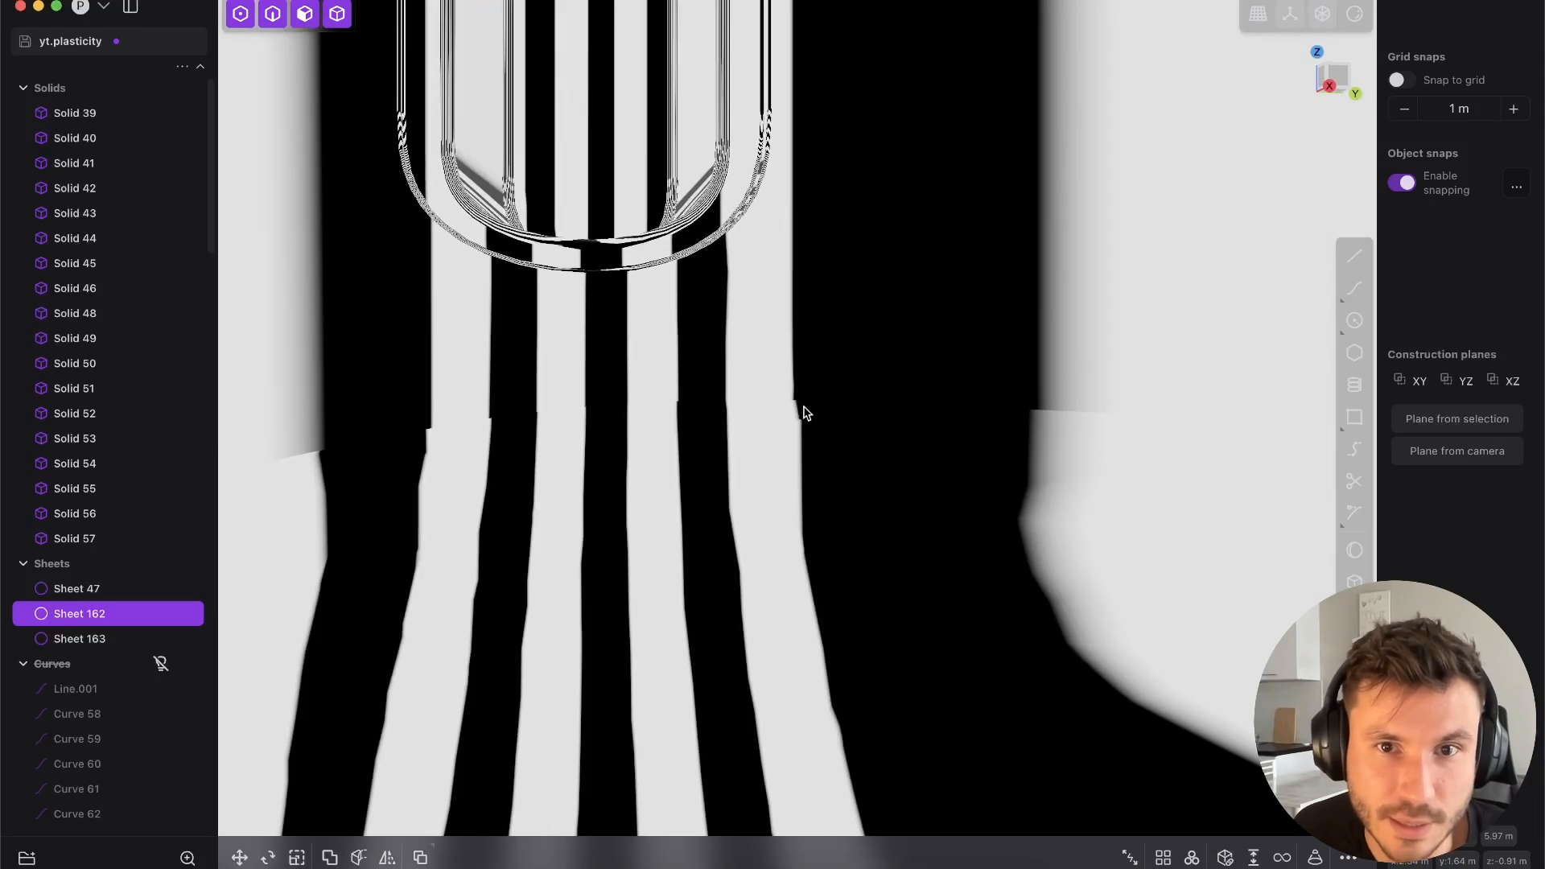
mouse_move(493, 432)
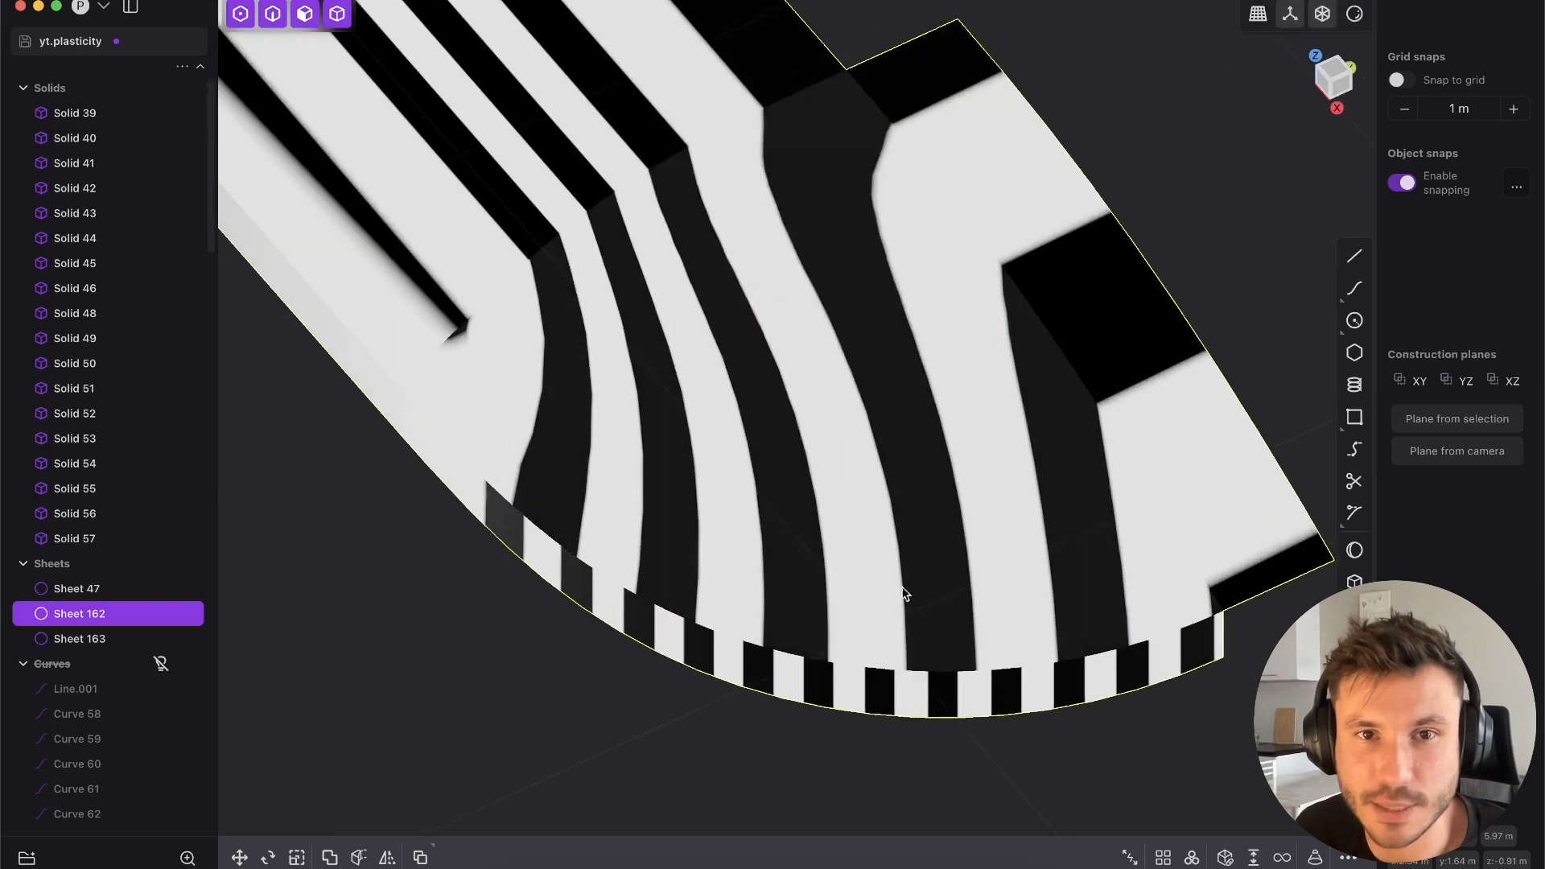
mouse_move(840, 642)
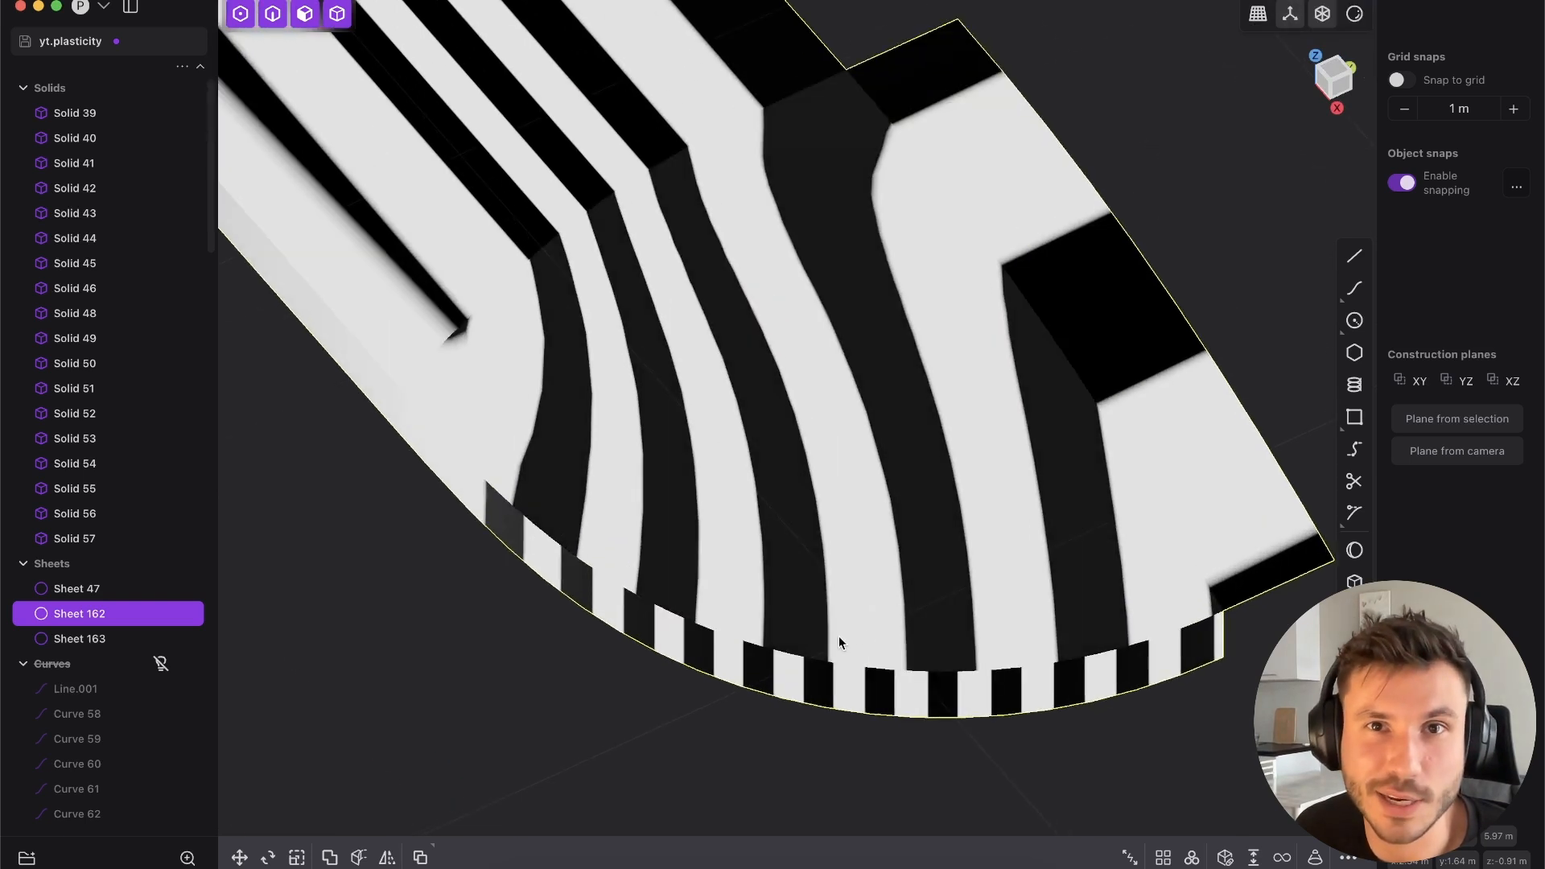